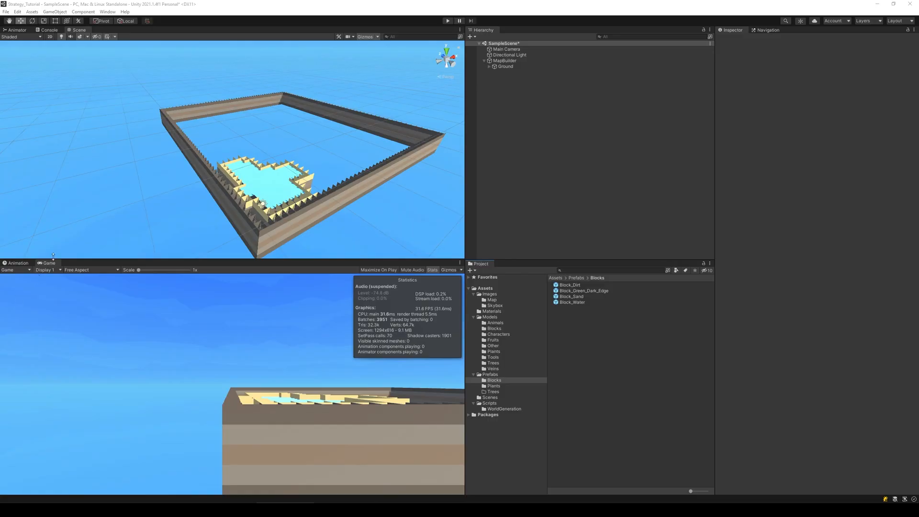
pyautogui.moveTo(286, 88)
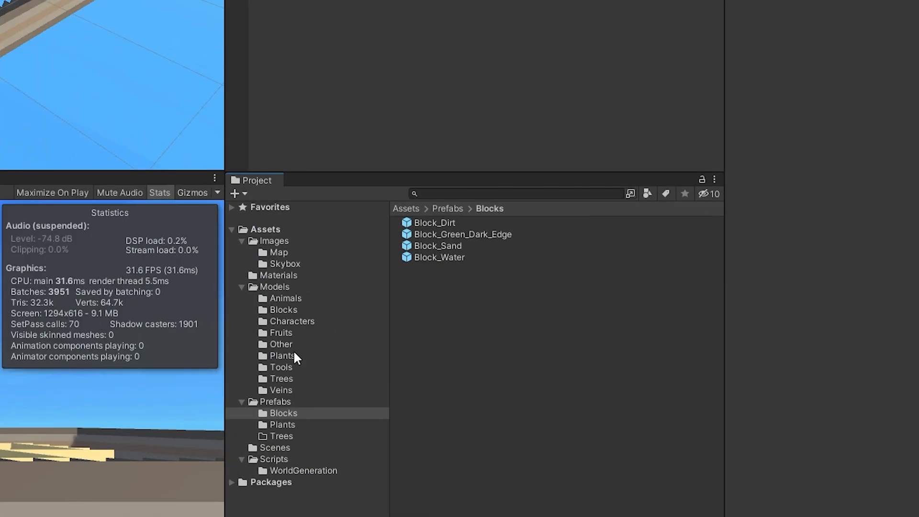
# Open the Models/Trees folder of tree assets in the Project window.
pyautogui.click(275, 286)
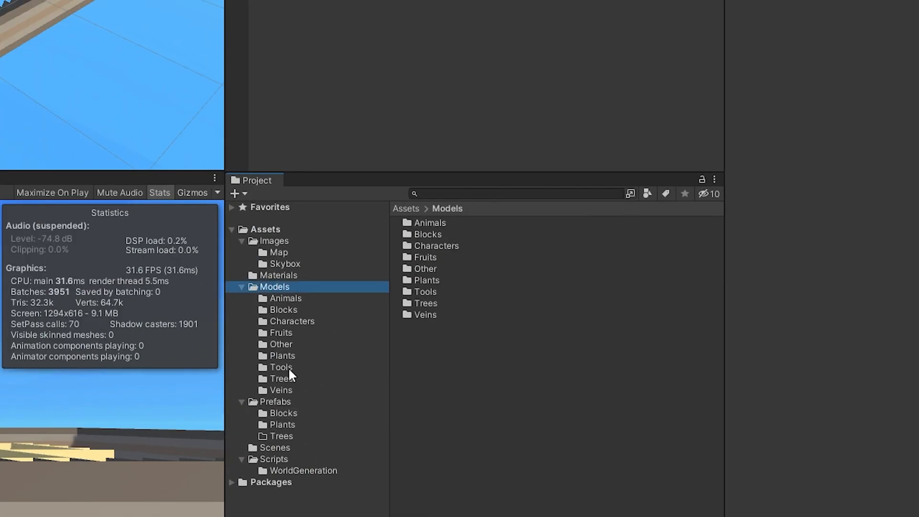
pyautogui.click(281, 378)
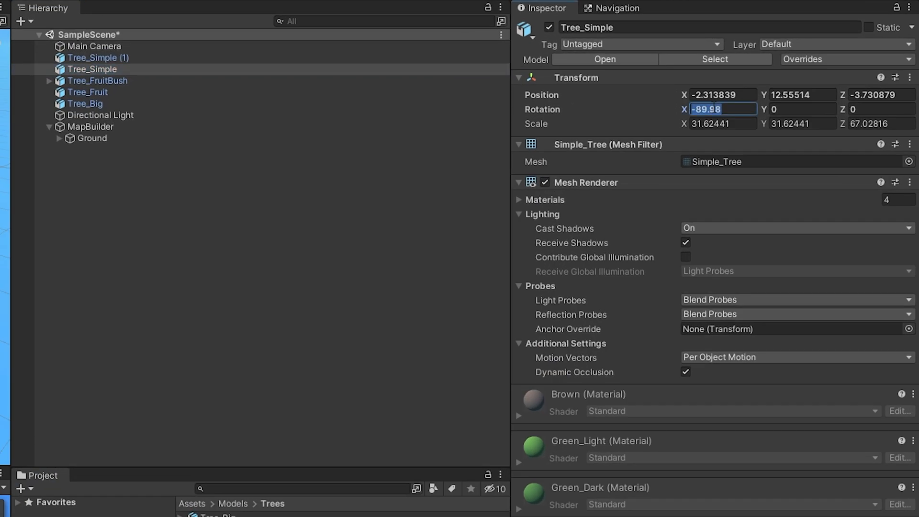
# Correct the fruit bush, fruit tree and big tree rotations (X -90 → upright) and add Tree_Pine.
pyautogui.click(97, 80)
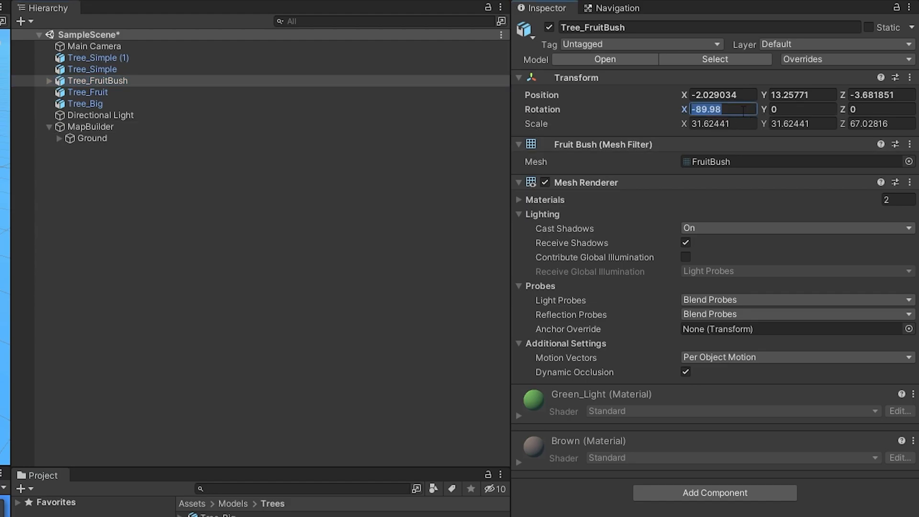
pyautogui.click(88, 91)
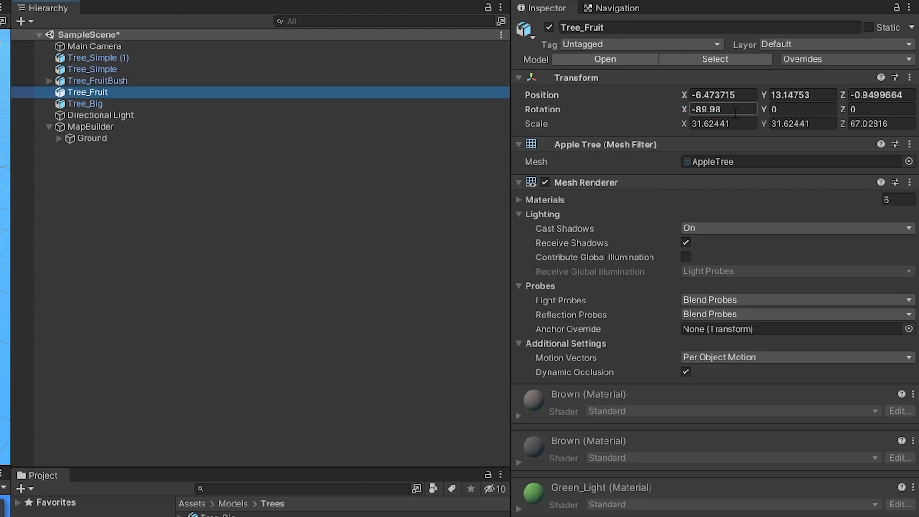
pyautogui.click(84, 104)
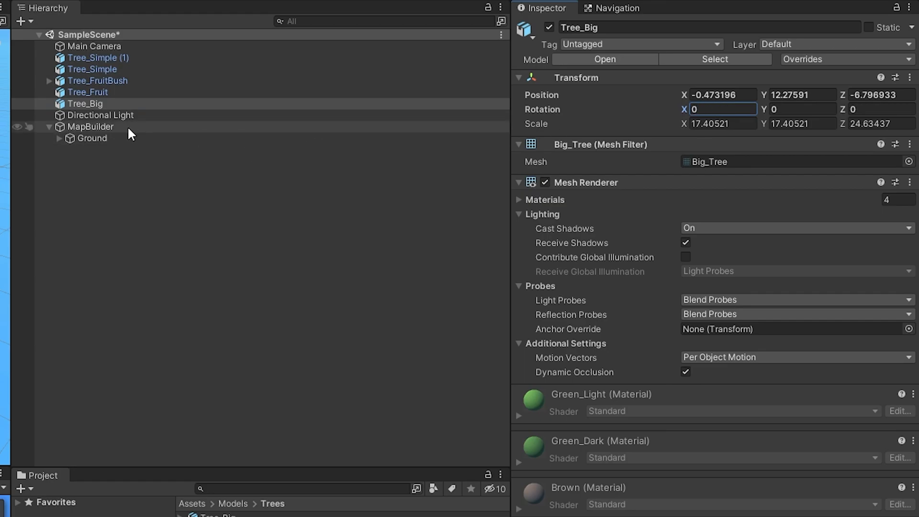
pyautogui.click(97, 58)
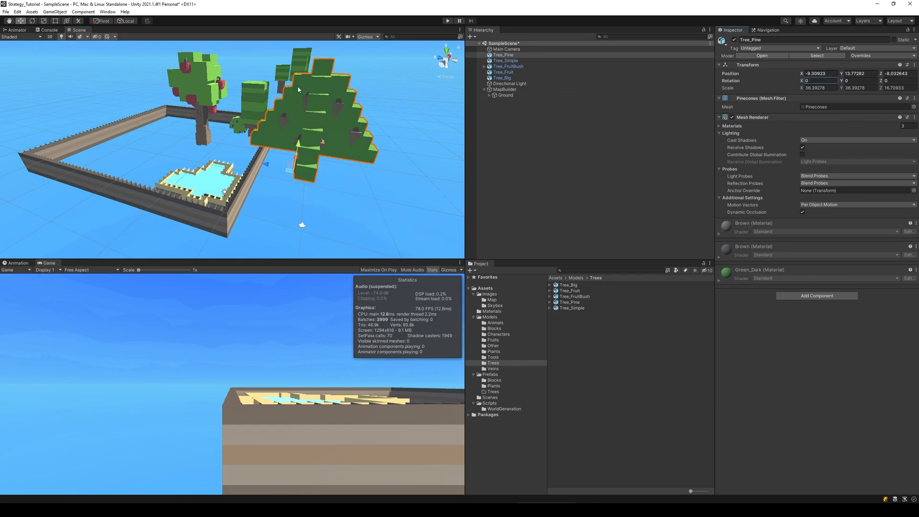
pyautogui.click(508, 66)
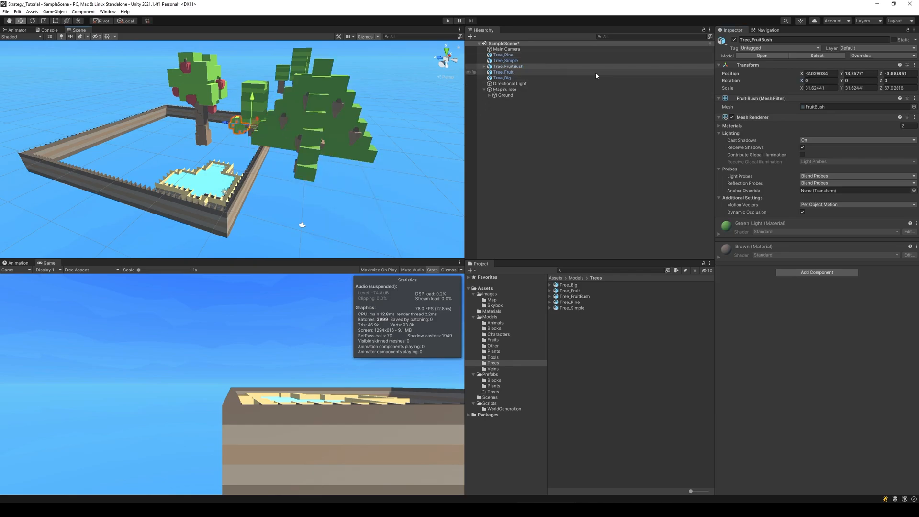
pyautogui.write('-90')
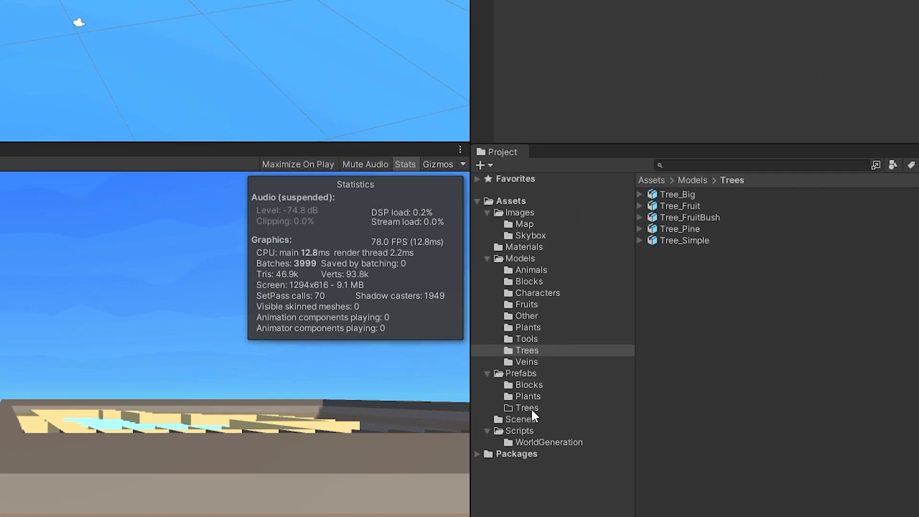
# Save the pine tree into Prefabs/Trees as an Original Prefab.
pyautogui.click(525, 408)
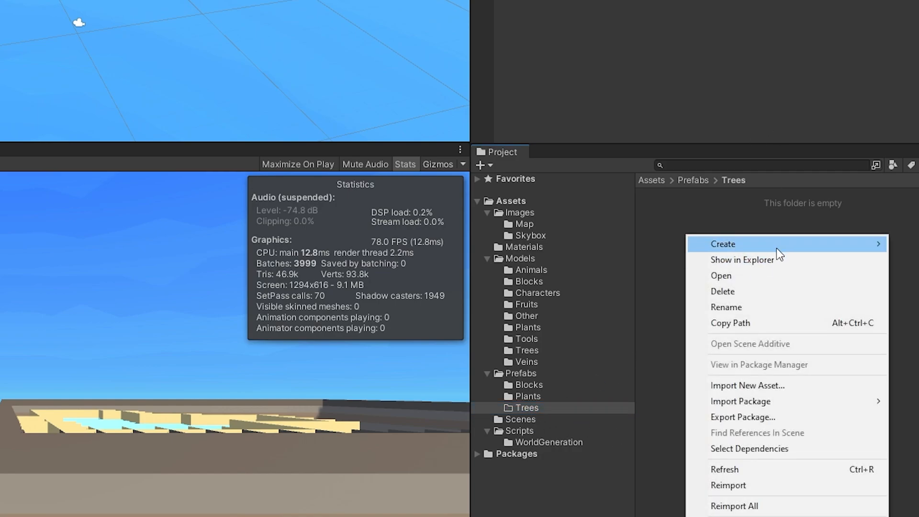
pyautogui.click(525, 408)
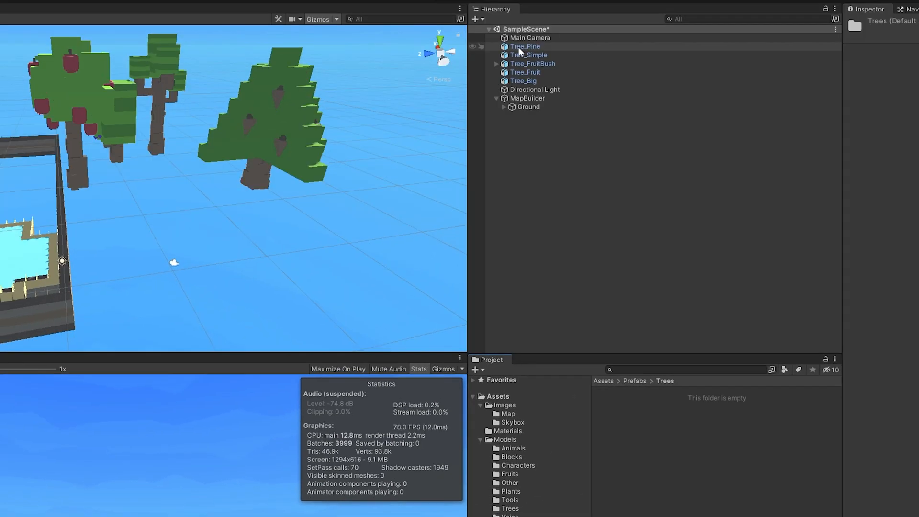
pyautogui.click(525, 46)
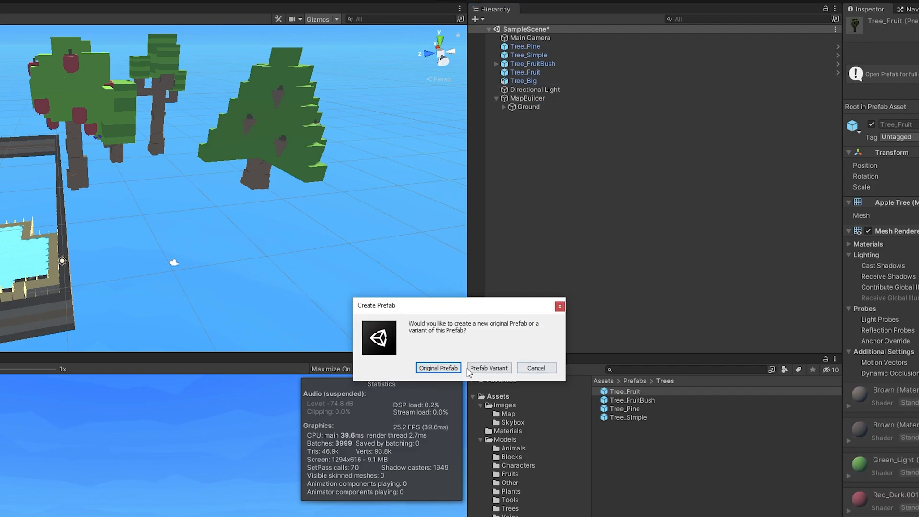
pyautogui.click(438, 368)
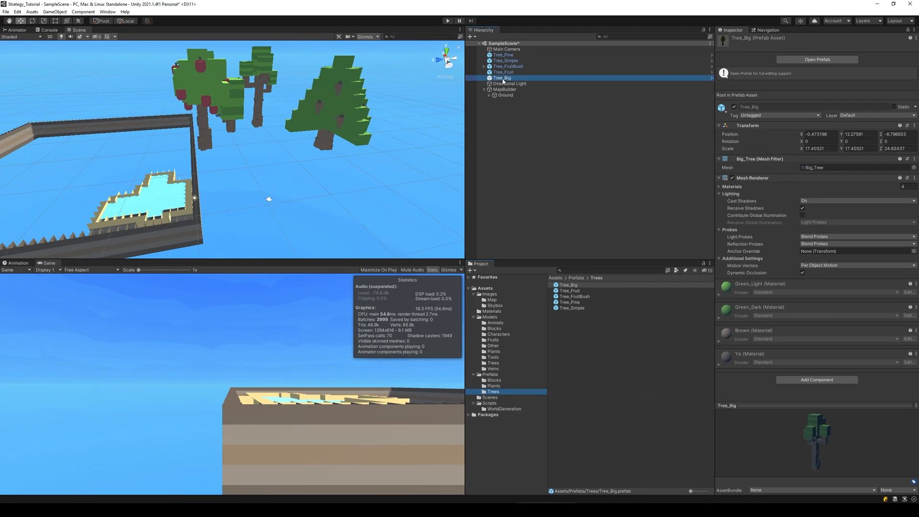
# Check the simple tree prefab and select the tree objects for removal from the scene.
pyautogui.click(570, 302)
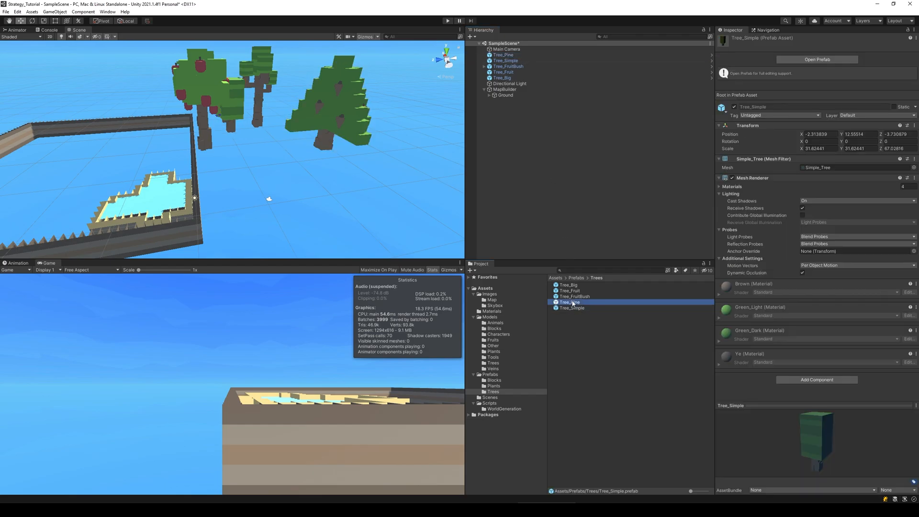
pyautogui.click(569, 302)
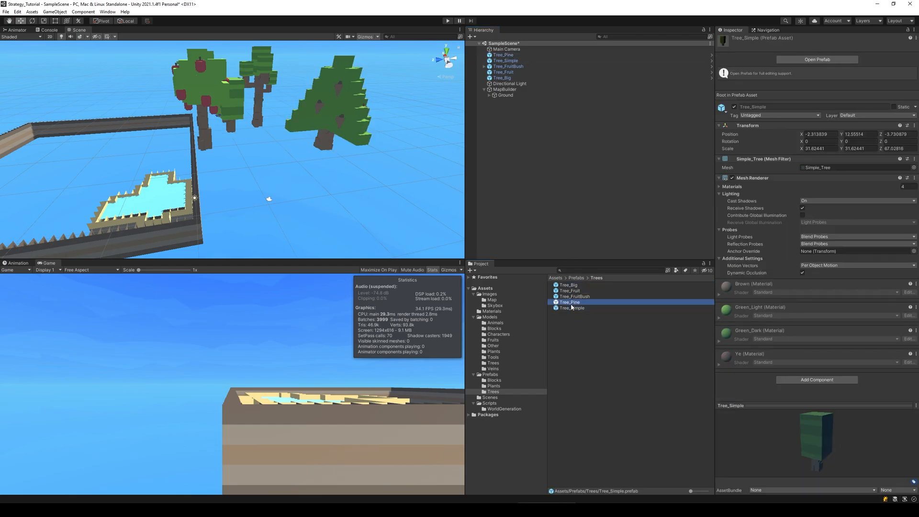
pyautogui.click(502, 78)
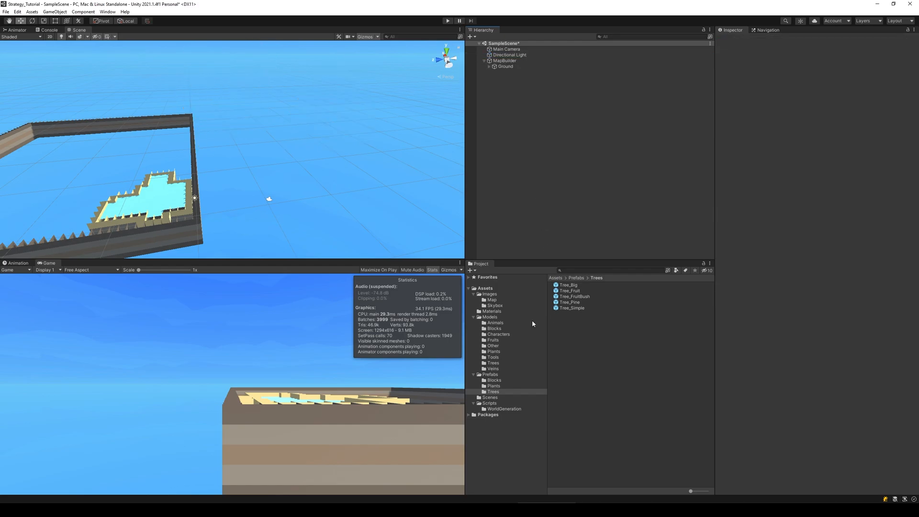
pyautogui.moveTo(524, 356)
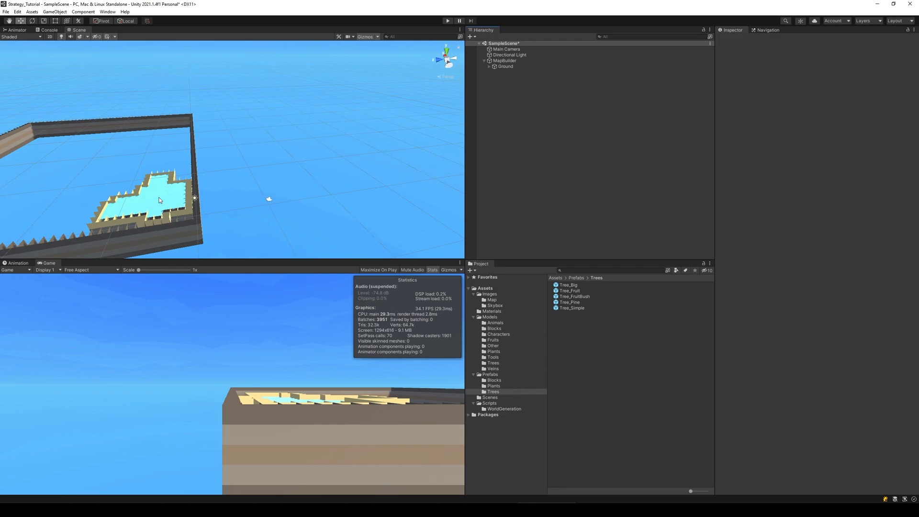
pyautogui.moveTo(504, 374)
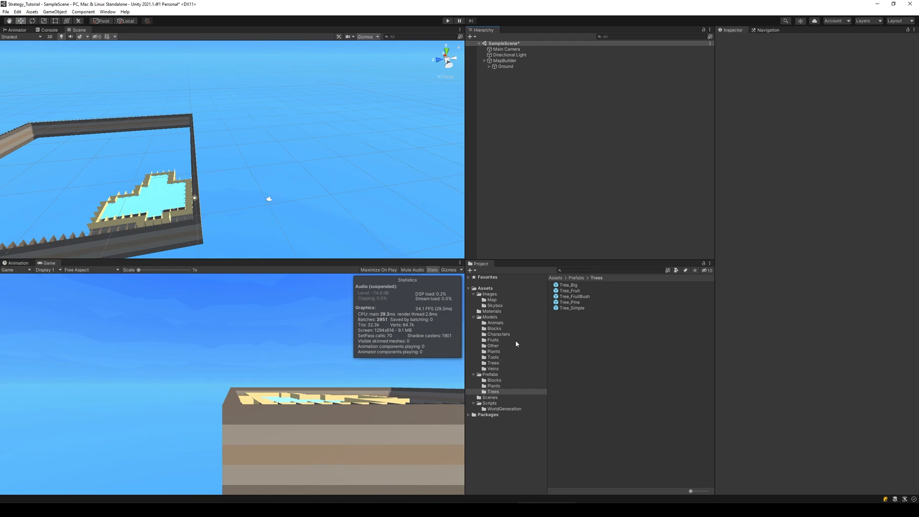
pyautogui.moveTo(497, 349)
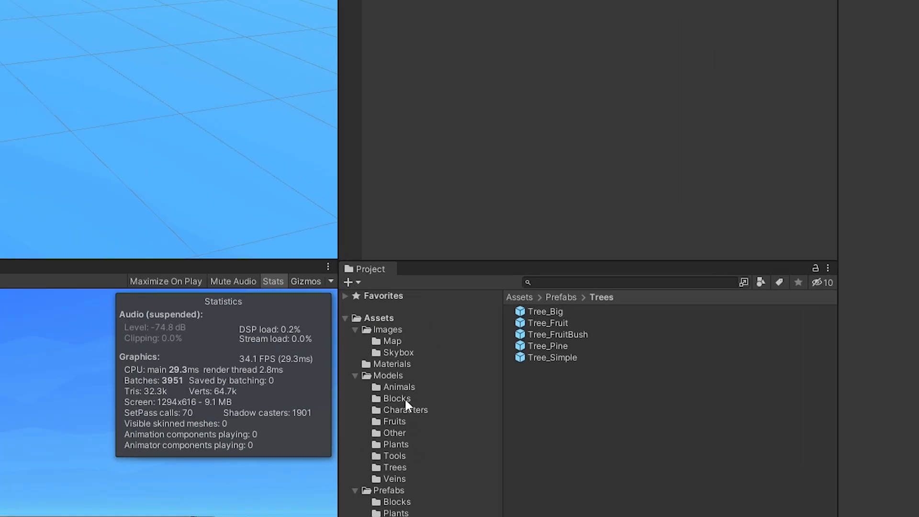
# Place the sand, dark green and light green top blocks from Models/Blocks and drop them into Prefabs/Blocks.
pyautogui.click(396, 398)
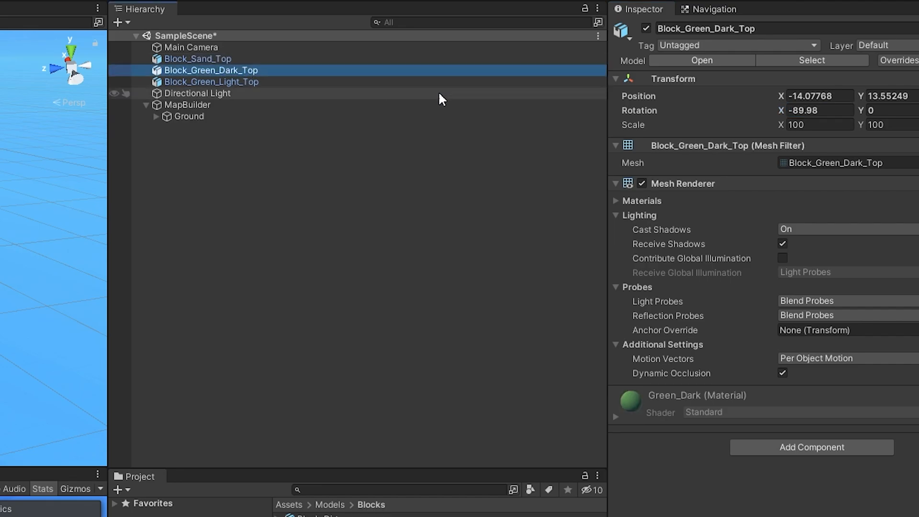
pyautogui.click(210, 81)
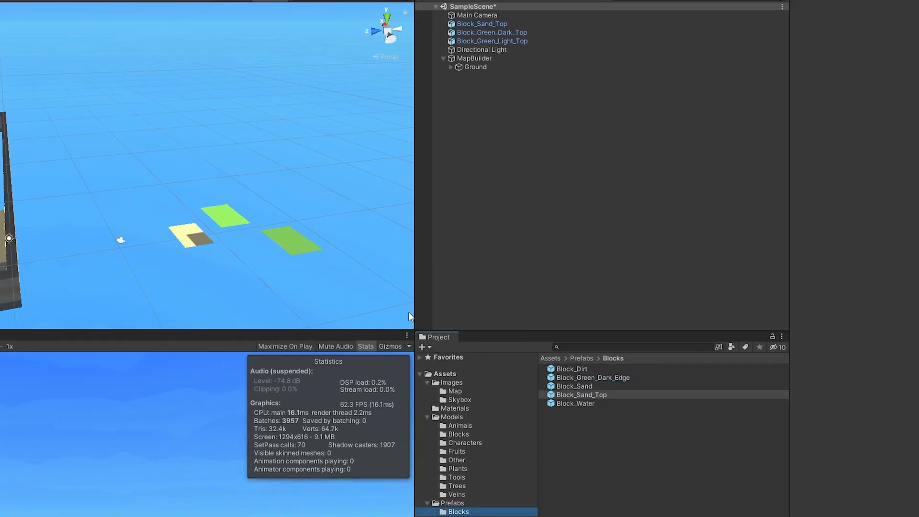
pyautogui.click(591, 386)
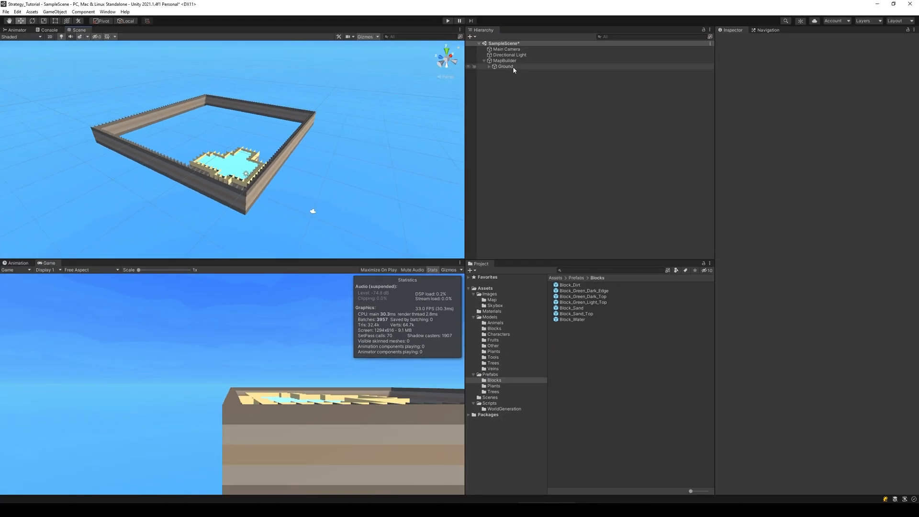
# Create an empty child object under MapBuilder named Surface.
pyautogui.click(504, 60)
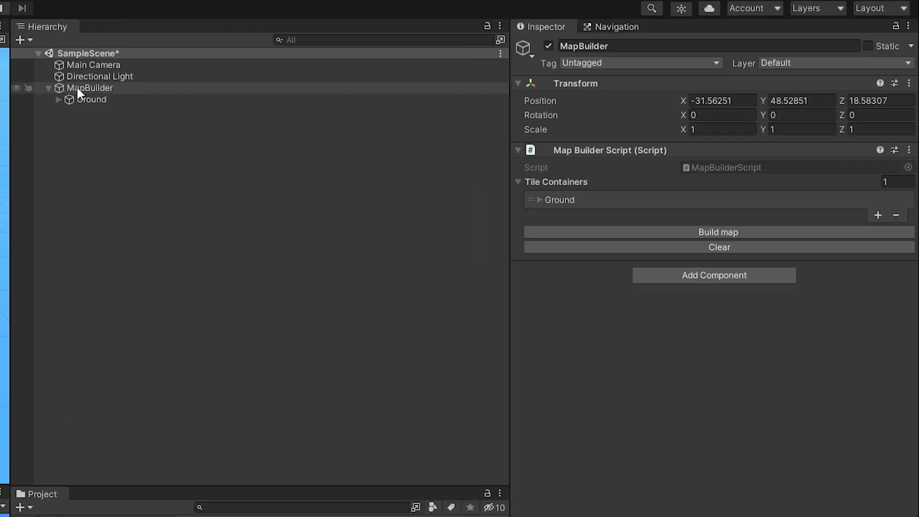
pyautogui.click(127, 259)
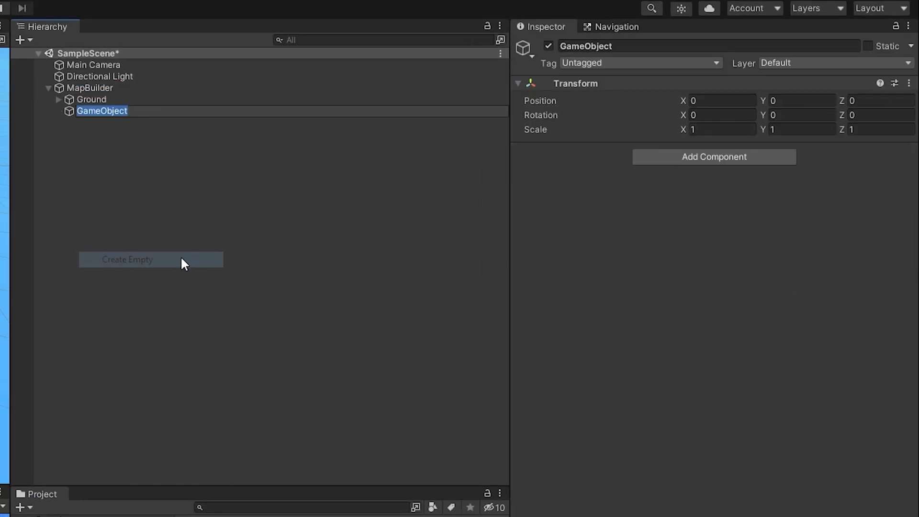
pyautogui.write('Sur')
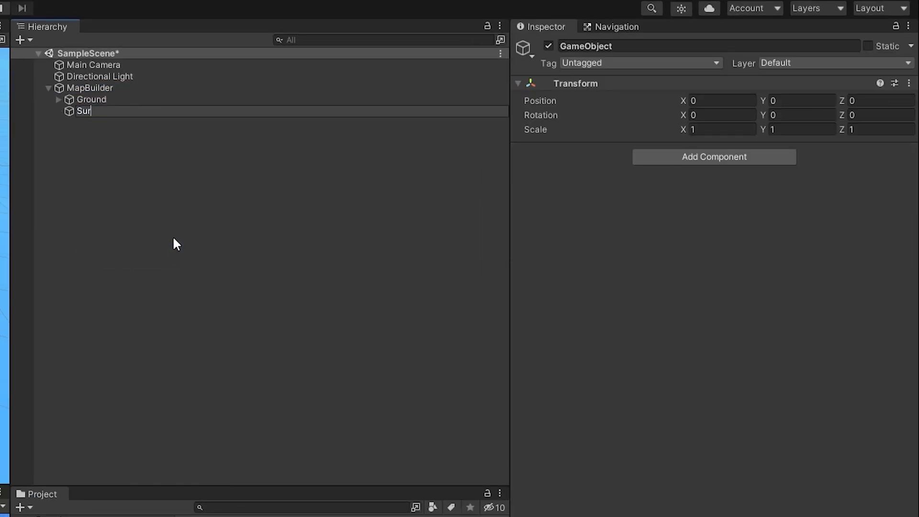
pyautogui.click(90, 88)
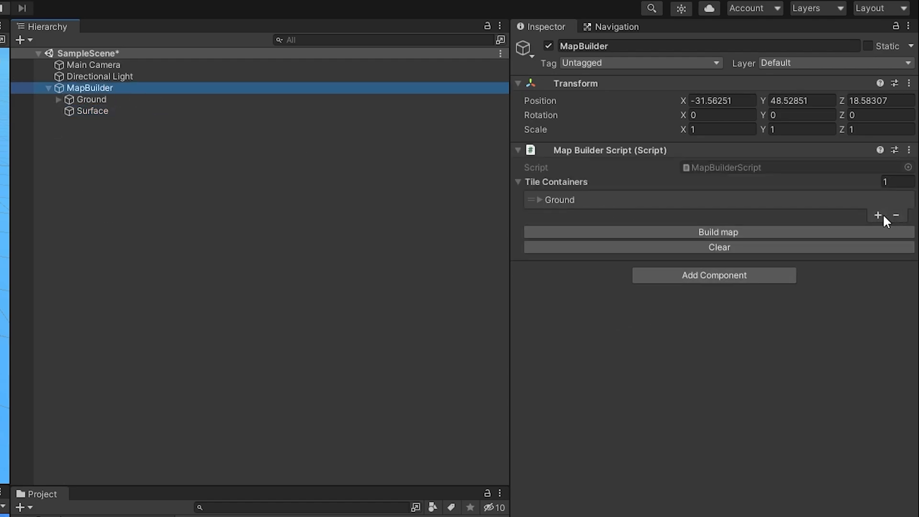
# Add a second tile container to MapBuilder and name it Surface.
pyautogui.click(877, 215)
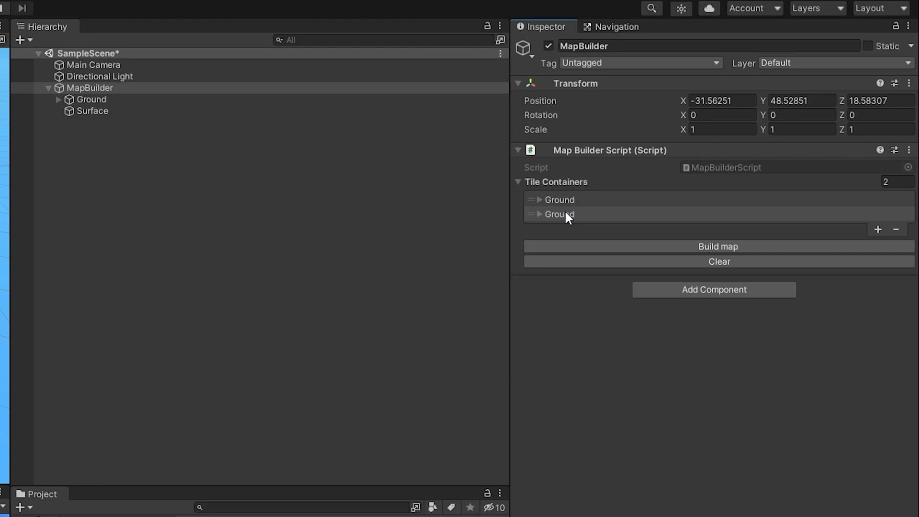
pyautogui.click(533, 213)
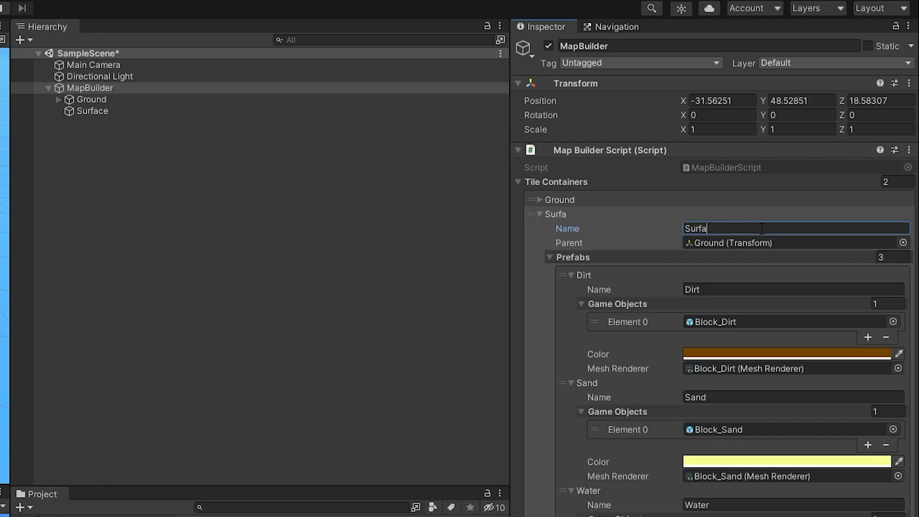
pyautogui.write('ce')
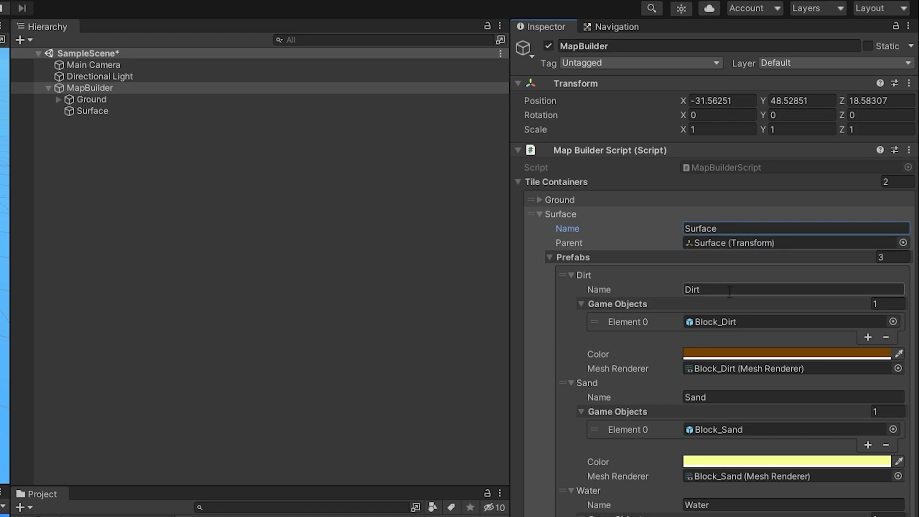
# Rename the Surface tile entries from Dirt to Green_Dark, Green_Light and Sand.
pyautogui.doubleClick(689, 289)
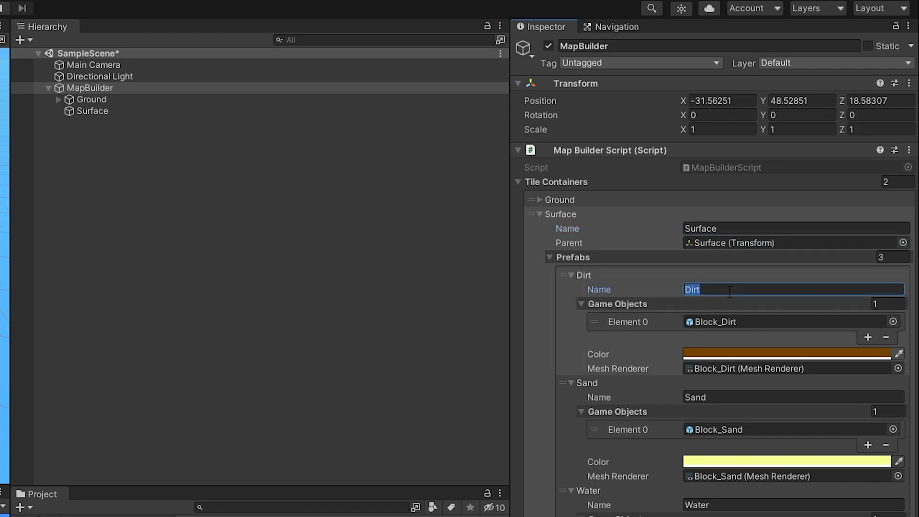
pyautogui.write('Green_Dark')
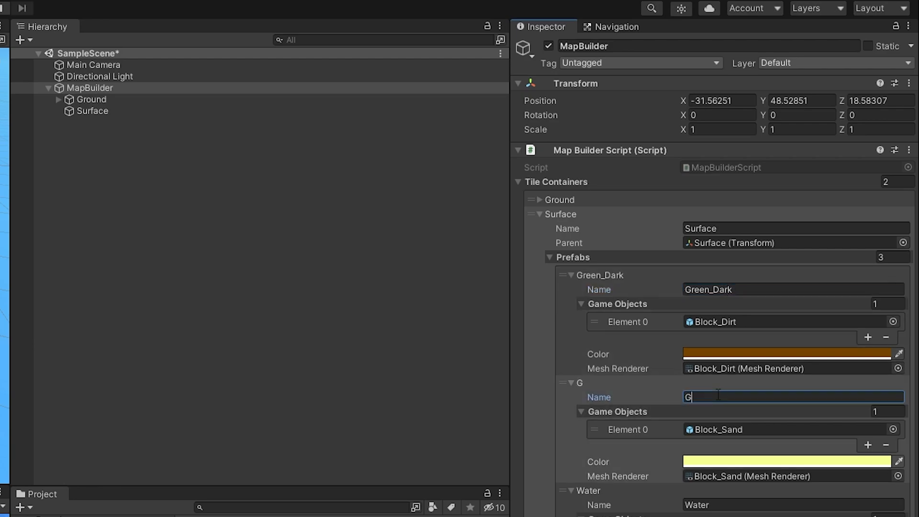
pyautogui.write('reen_L,')
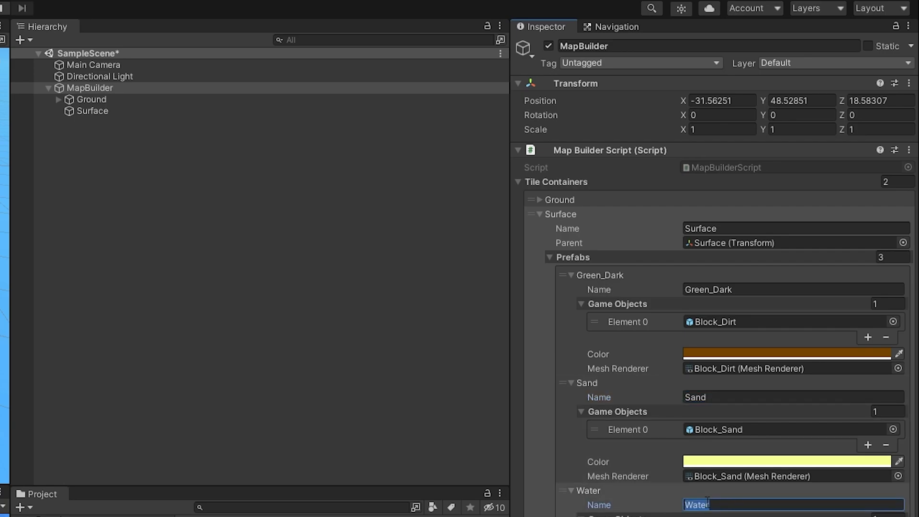
pyautogui.write('Green_Light')
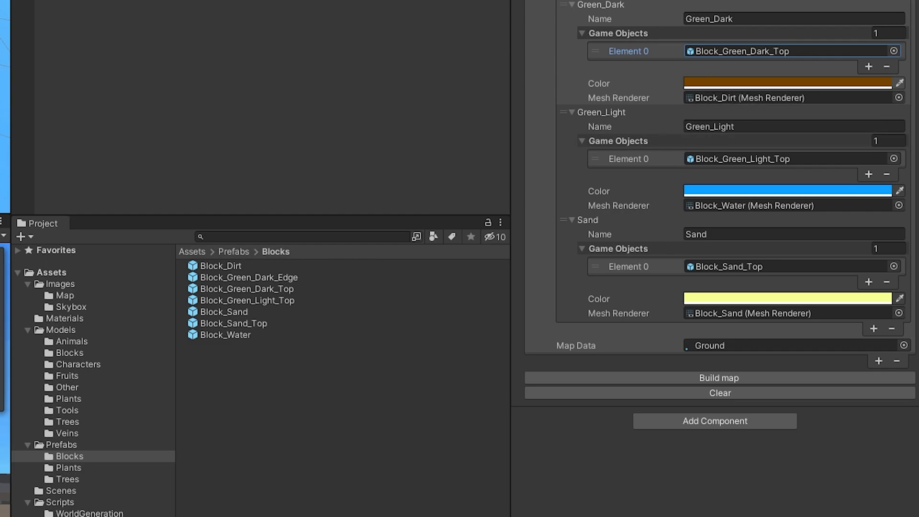
# Set the Green_Dark tile colour to hex 007A0B and begin recolouring Green_Light.
pyautogui.click(787, 82)
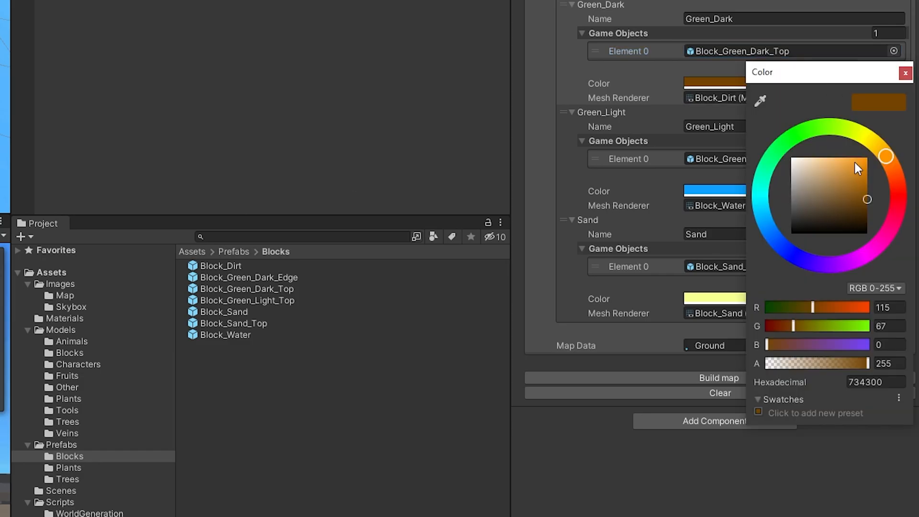
pyautogui.click(789, 139)
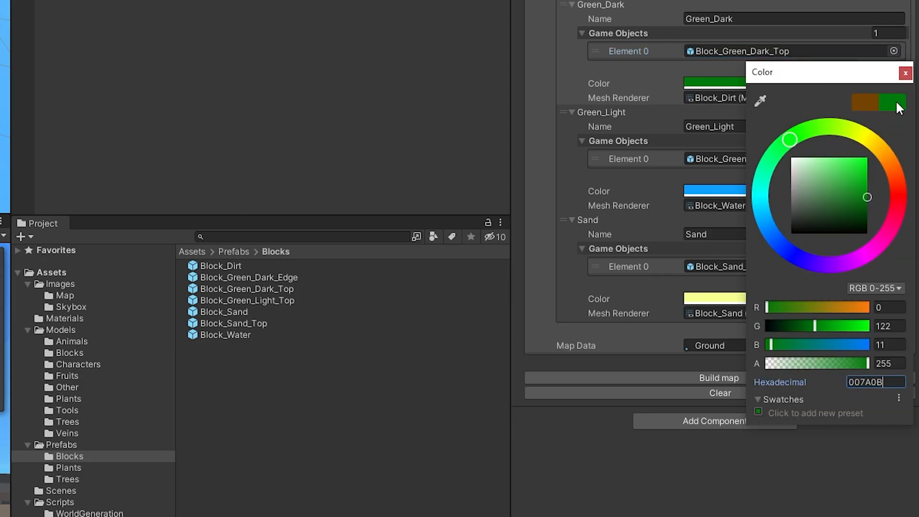
pyautogui.click(906, 71)
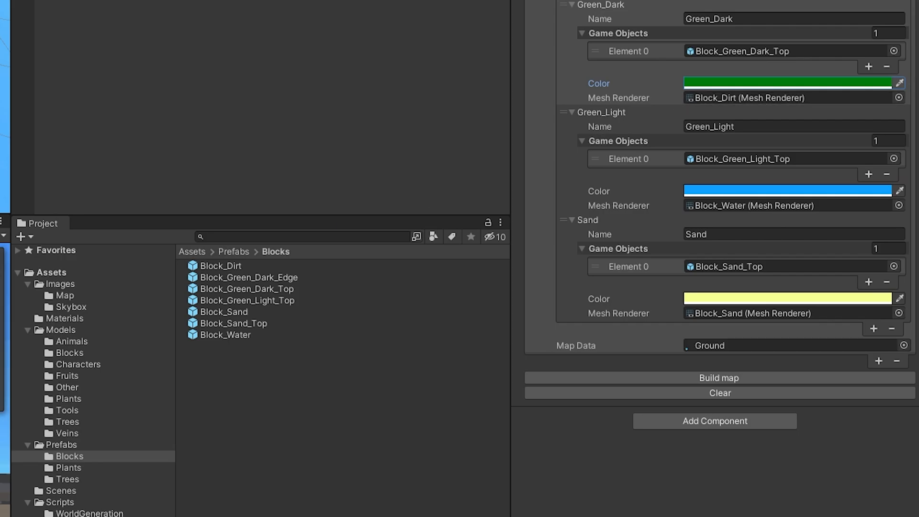
pyautogui.click(787, 191)
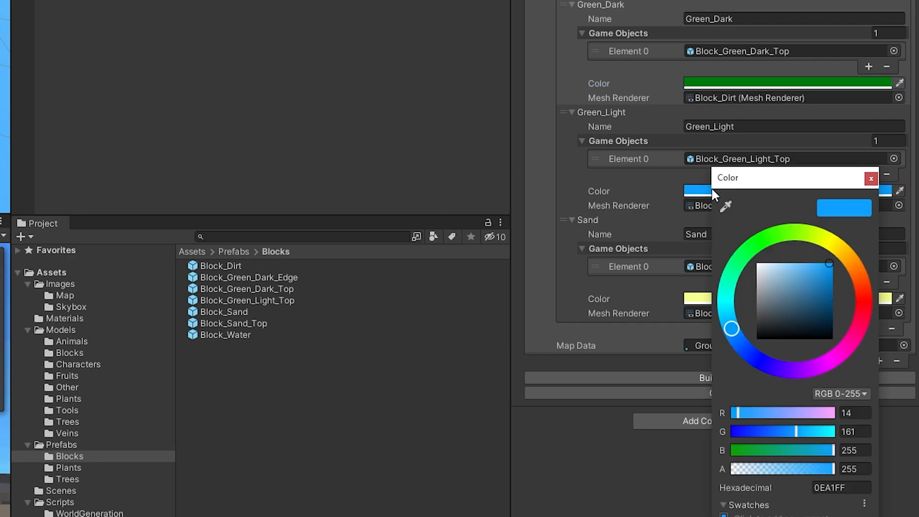
pyautogui.click(871, 178)
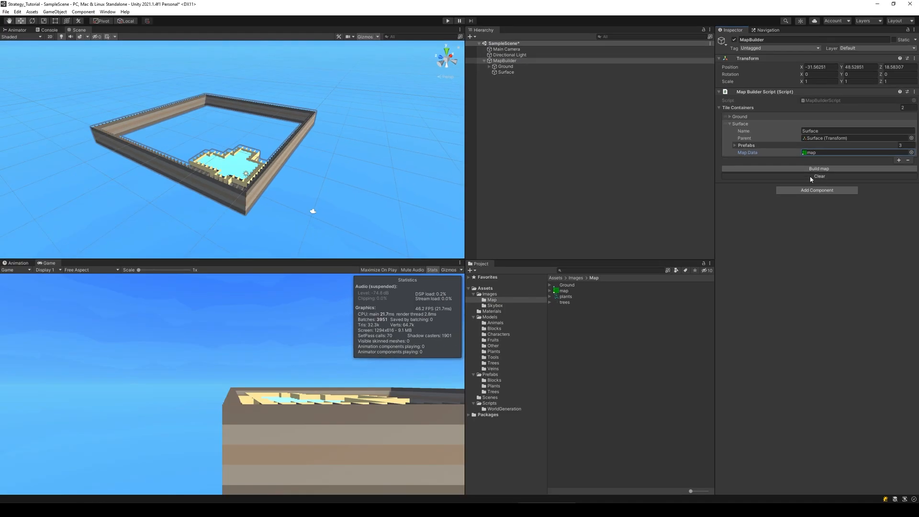
# Collapse the Surface container and add a third tile container for Trees.
pyautogui.click(818, 176)
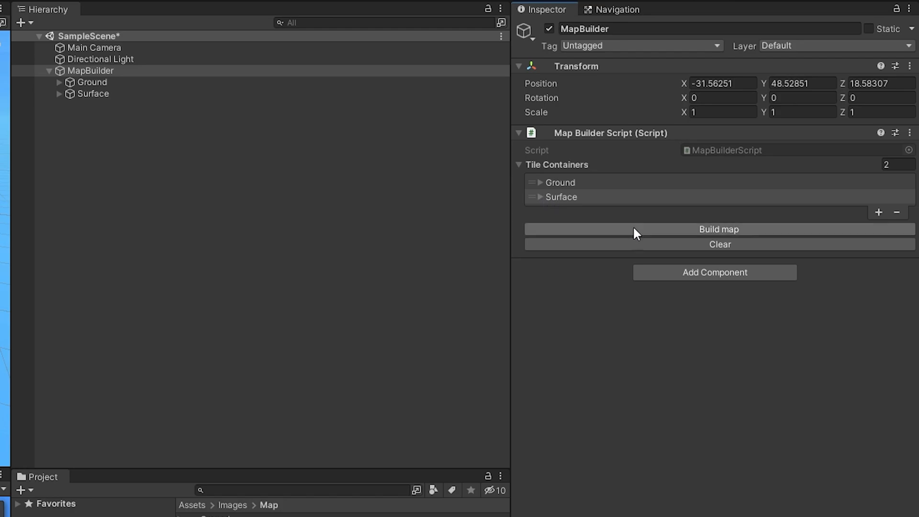
pyautogui.click(877, 212)
pyautogui.write('Trees')
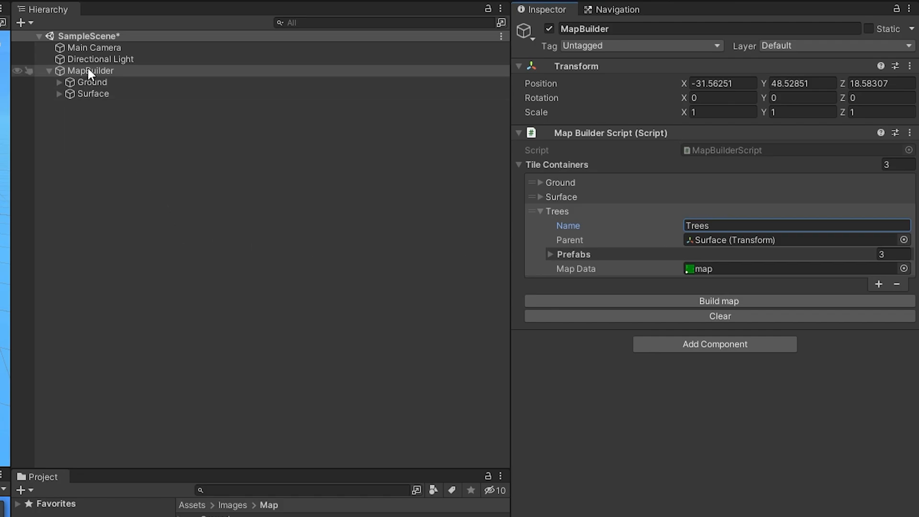
# Create a Trees child under MapBuilder and empty the Trees container's prefab list.
pyautogui.rightClick(90, 70)
pyautogui.write('Trees')
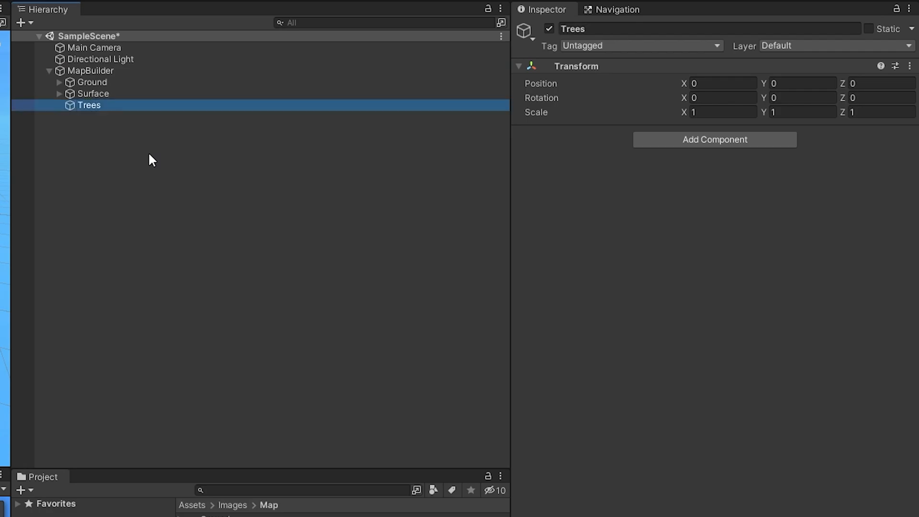
pyautogui.click(91, 69)
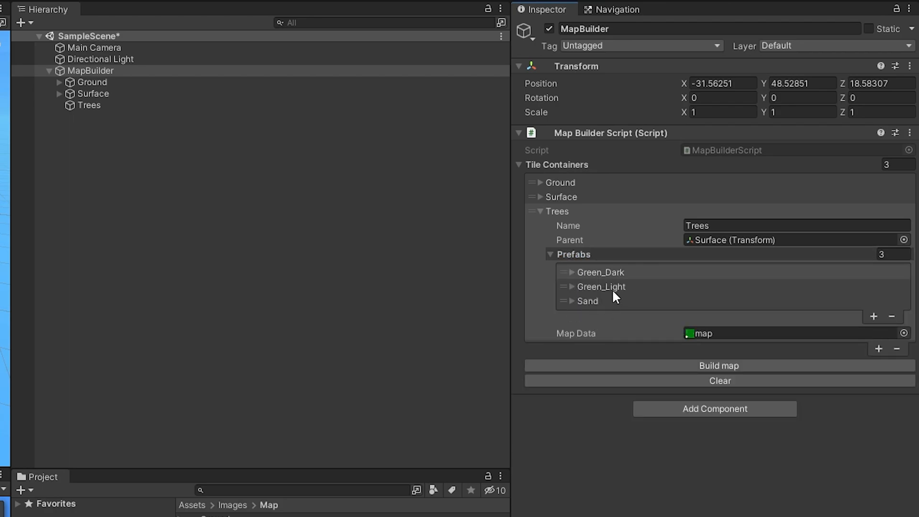
pyautogui.moveTo(649, 303)
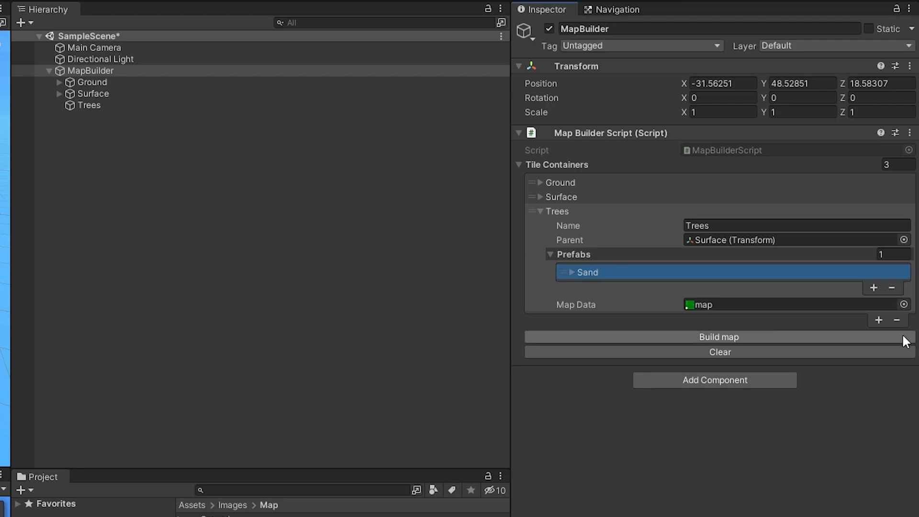
pyautogui.click(891, 288)
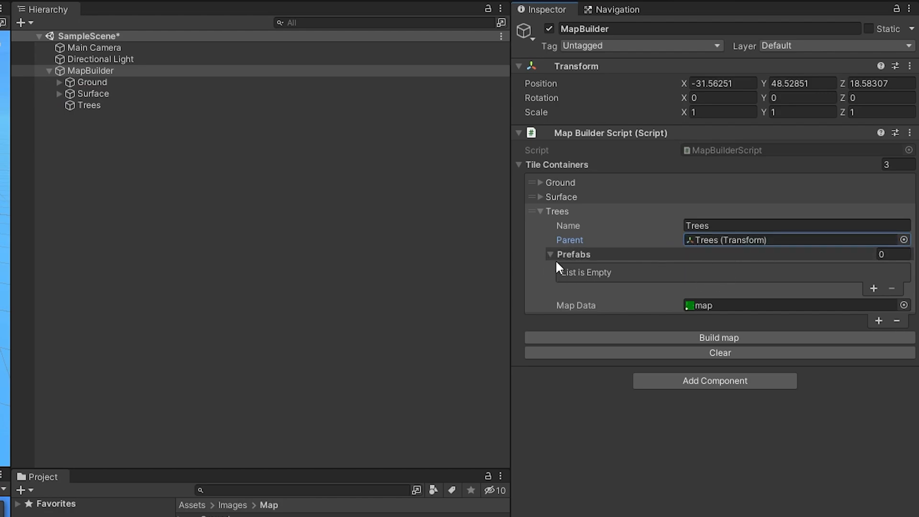
pyautogui.moveTo(877, 292)
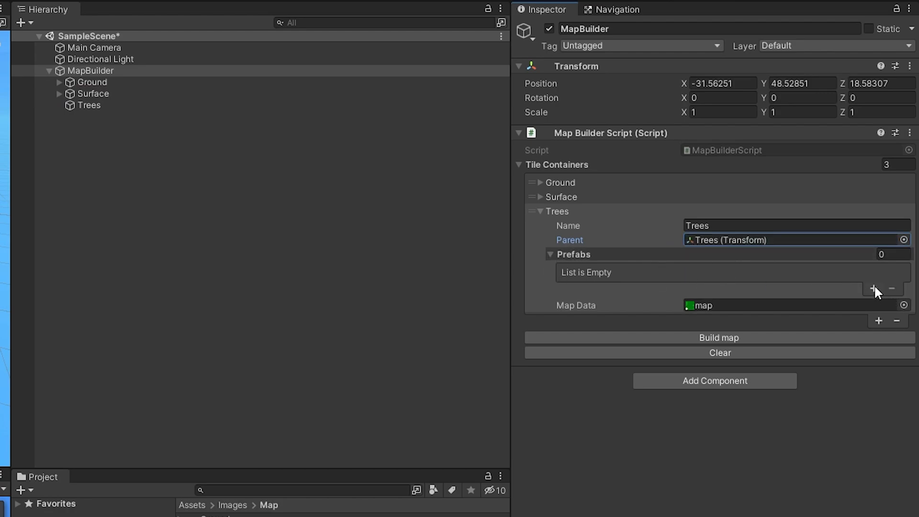
# Add one blank prefab entry to the Trees container.
pyautogui.click(872, 288)
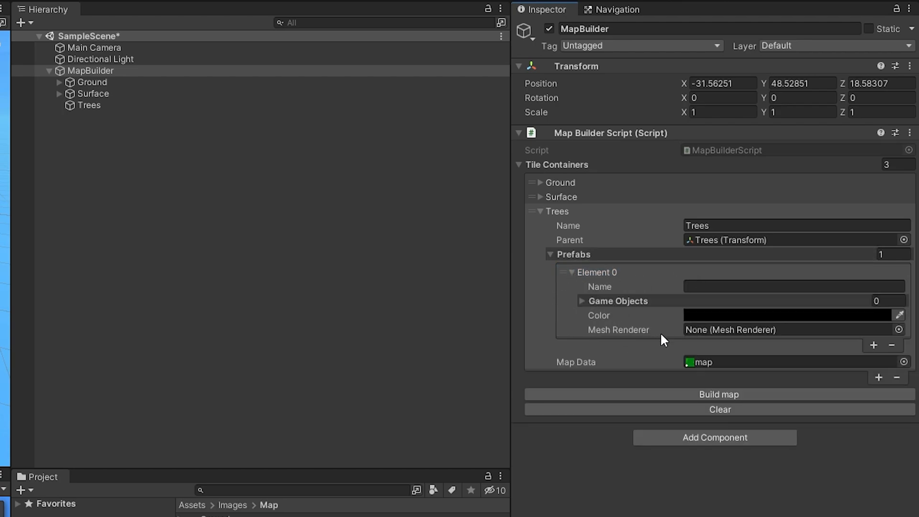
pyautogui.moveTo(608, 388)
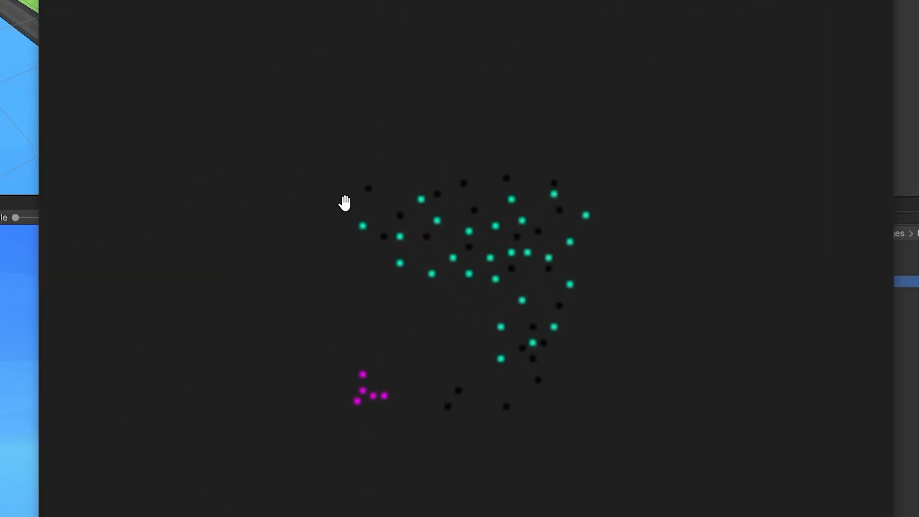
pyautogui.moveTo(562, 306)
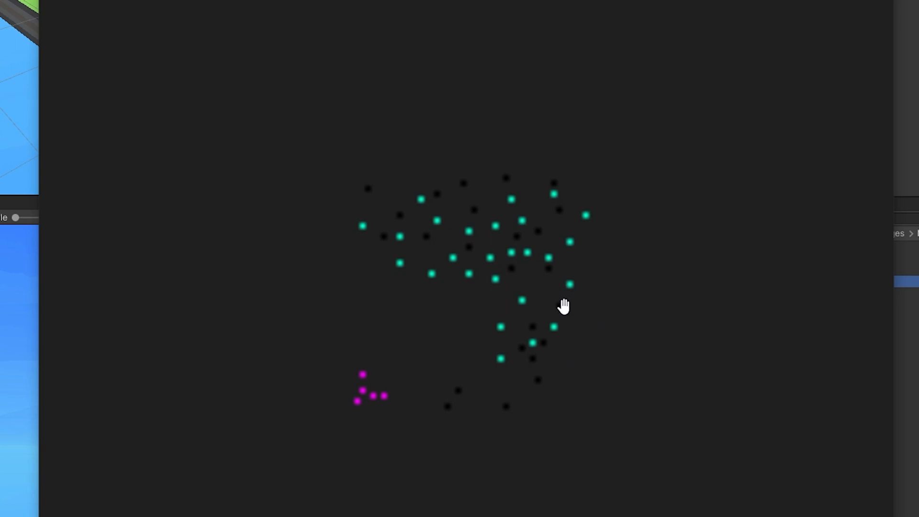
pyautogui.moveTo(529, 335)
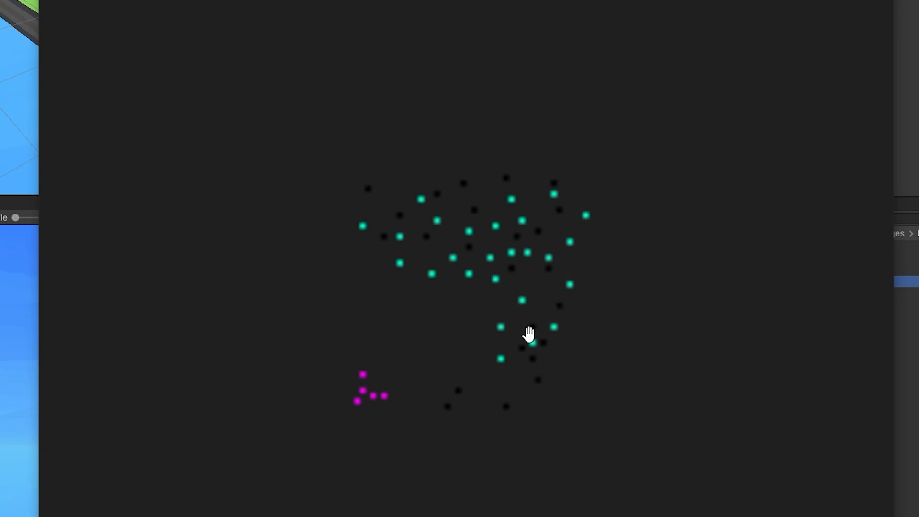
pyautogui.moveTo(348, 387)
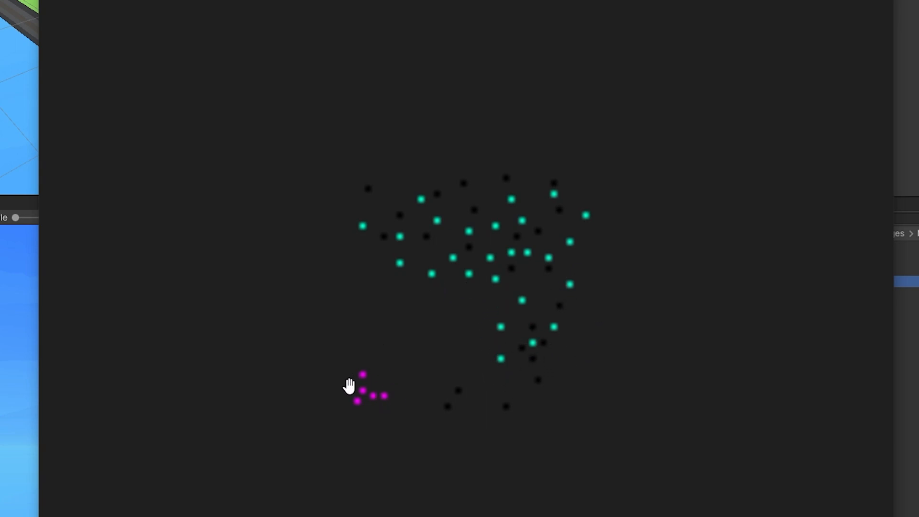
pyautogui.moveTo(480, 275)
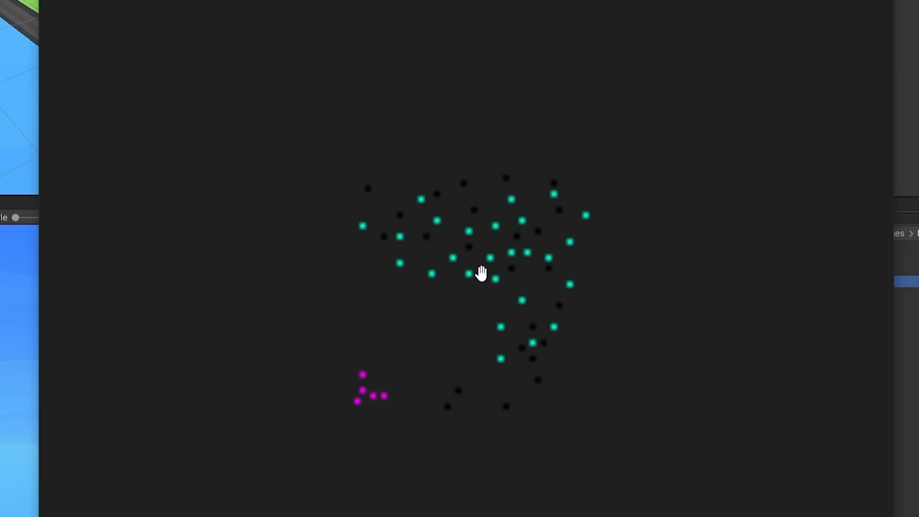
pyautogui.moveTo(568, 320)
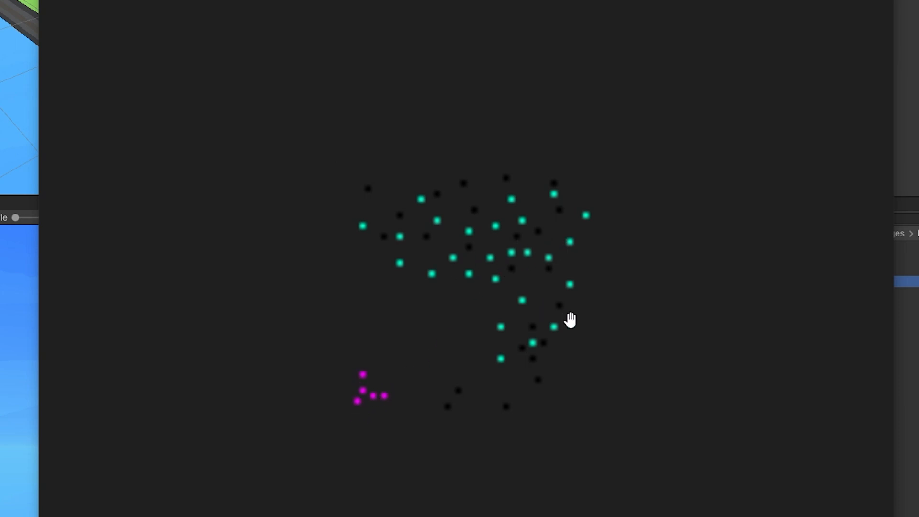
pyautogui.moveTo(448, 421)
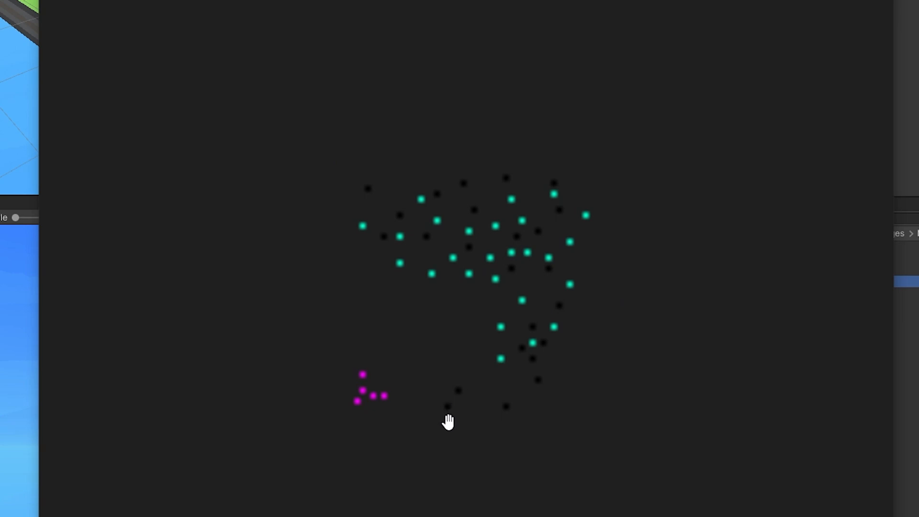
pyautogui.moveTo(580, 288)
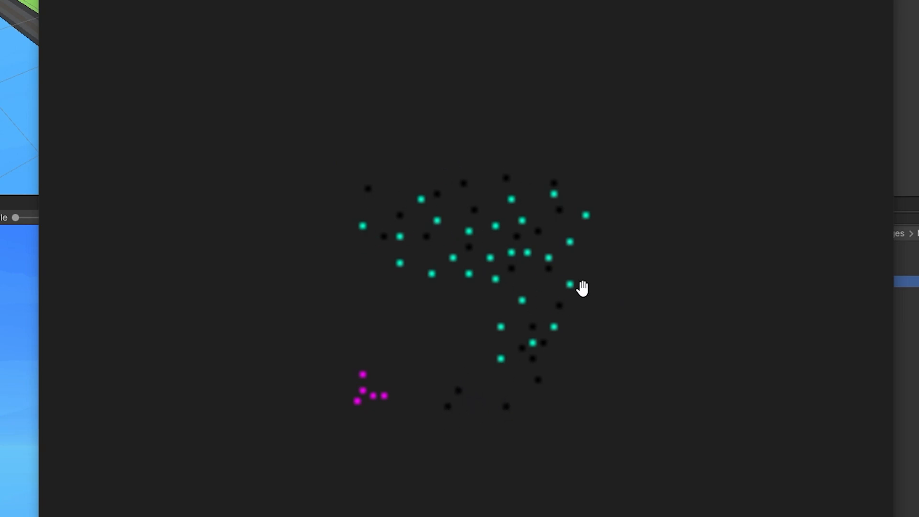
pyautogui.moveTo(574, 168)
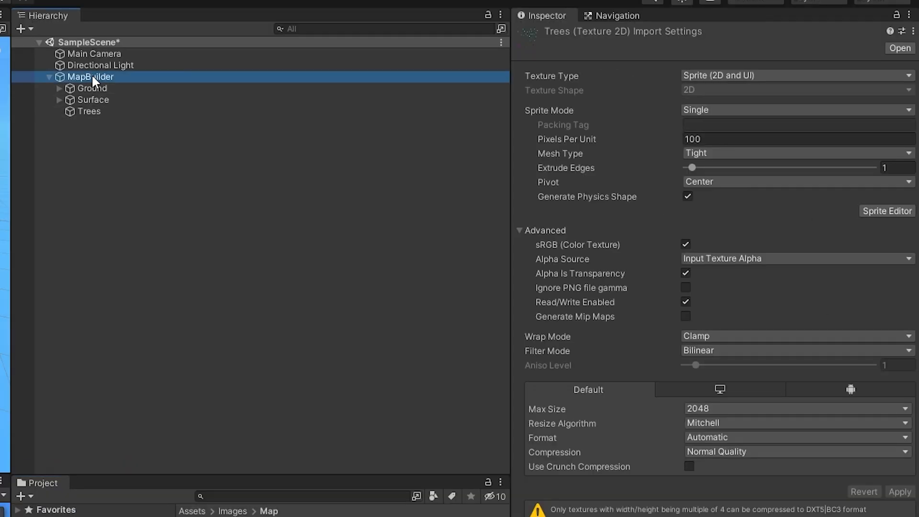
# Name the Trees prefab entry 'Random tree' and add one empty game object slot to it.
pyautogui.click(91, 77)
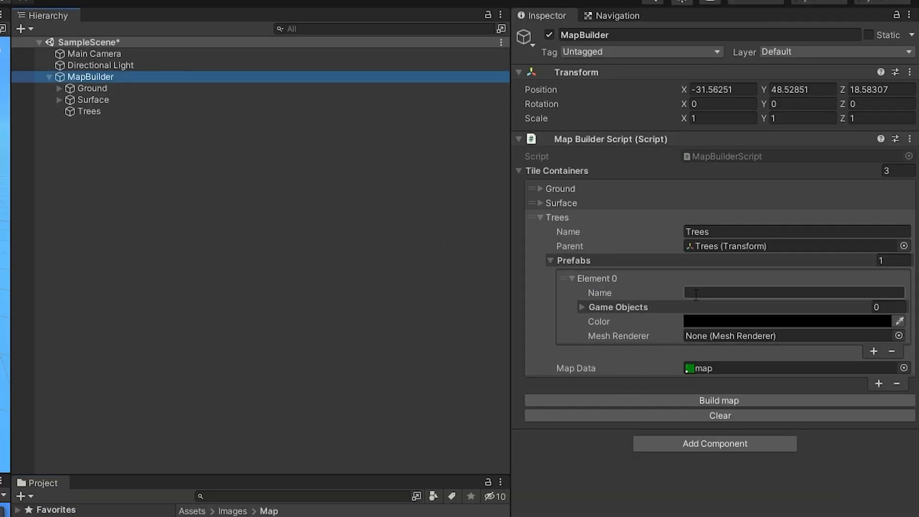
pyautogui.write('Random tr')
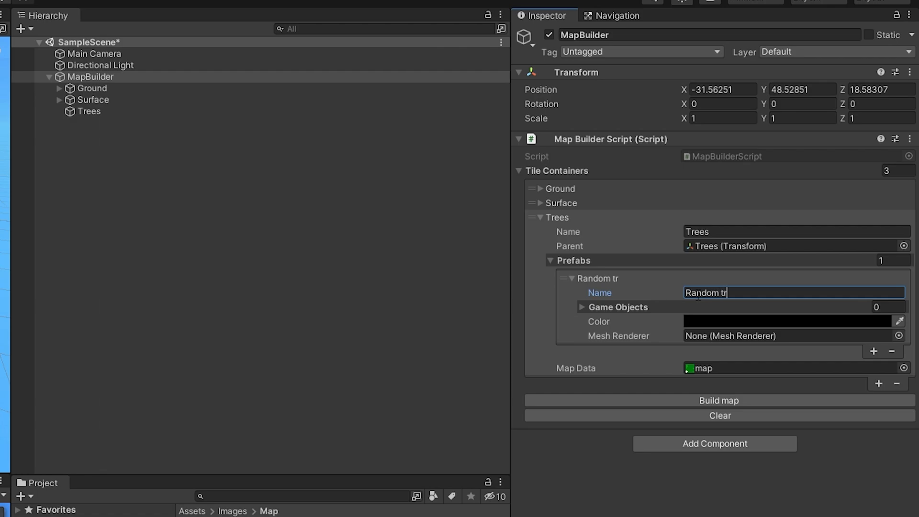
pyautogui.write('ee')
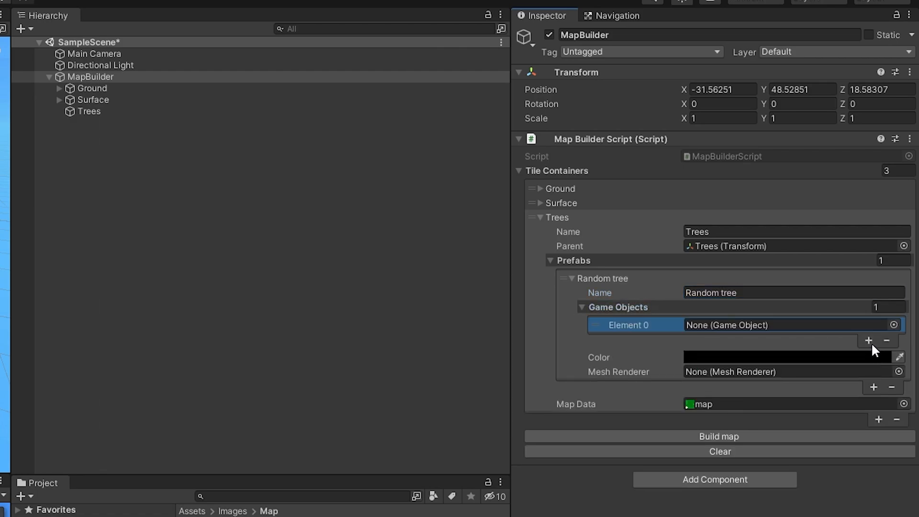
pyautogui.click(868, 340)
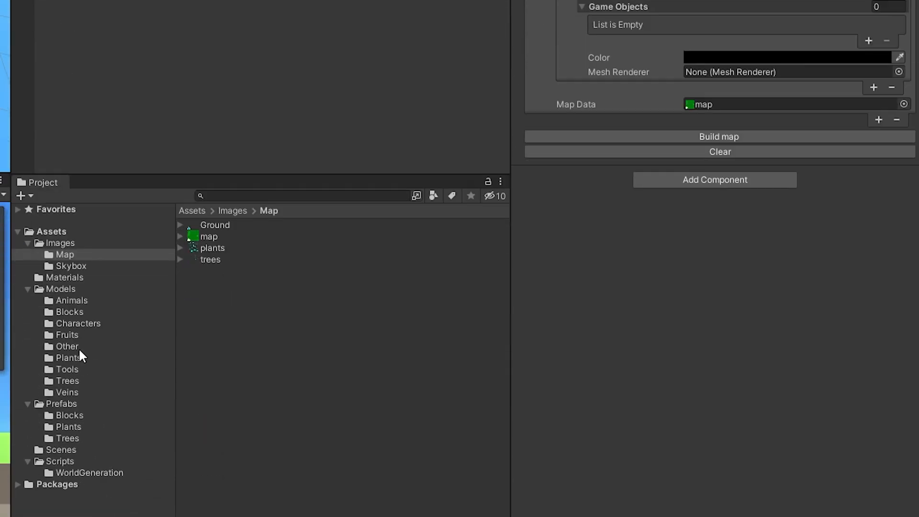
# Fill the entry's list with the five tree prefabs and raise its colour alpha to 255, opaque black.
pyautogui.click(68, 438)
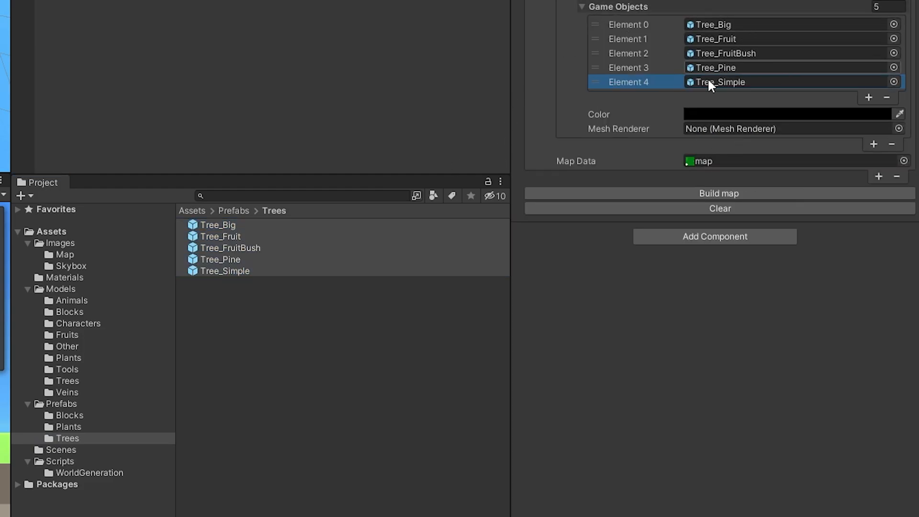
pyautogui.click(791, 114)
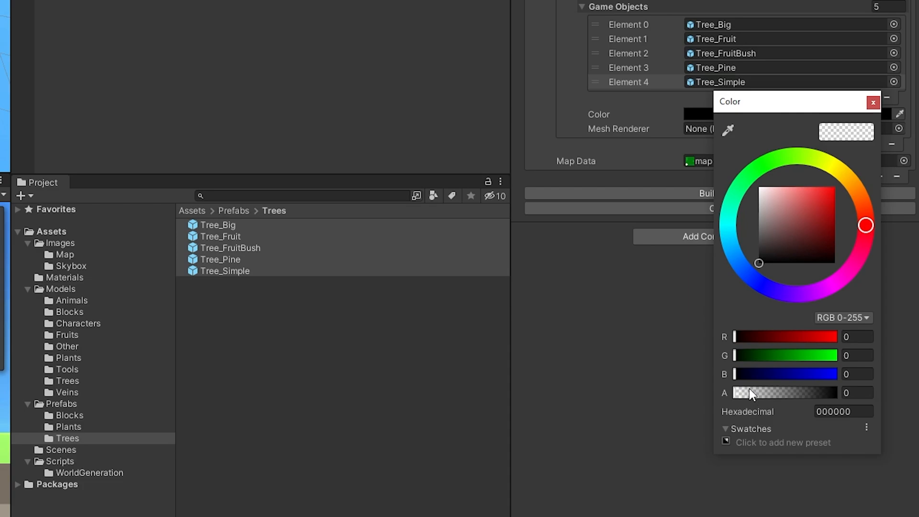
pyautogui.moveTo(737, 392); pyautogui.dragTo(834, 393)
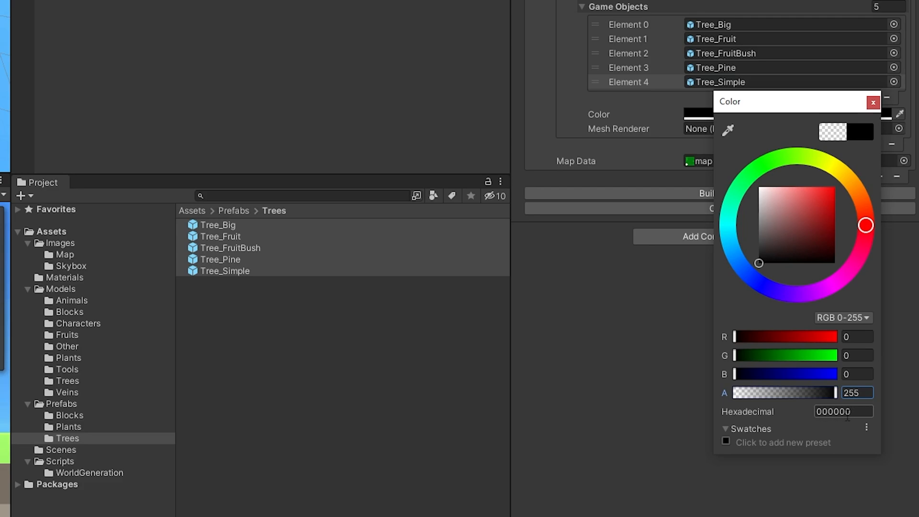
pyautogui.click(873, 101)
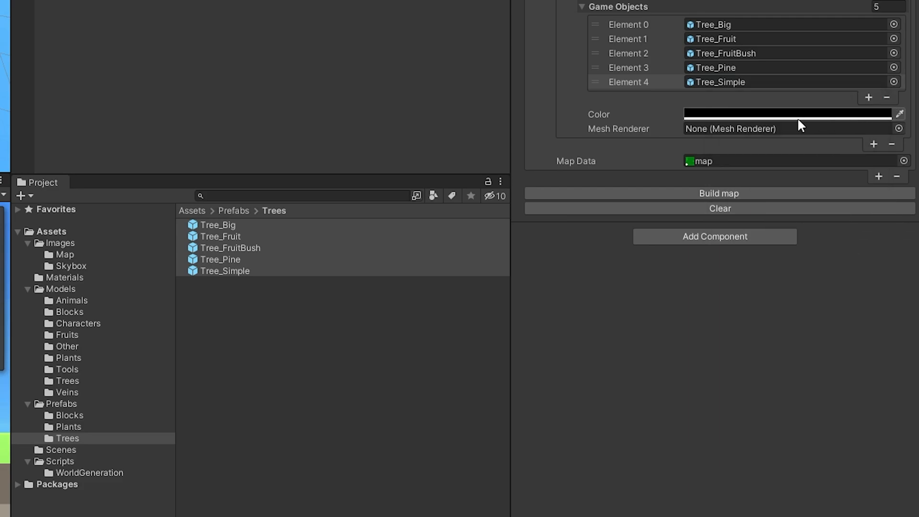
pyautogui.moveTo(703, 76)
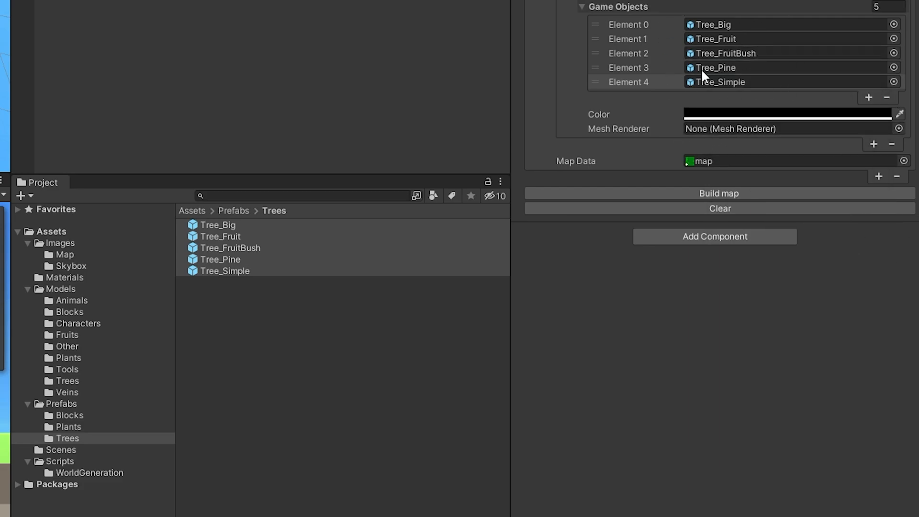
# Assign Block_Dirt(Clone) from the scene as the mesh renderer and the trees image as Map Data.
pyautogui.click(897, 128)
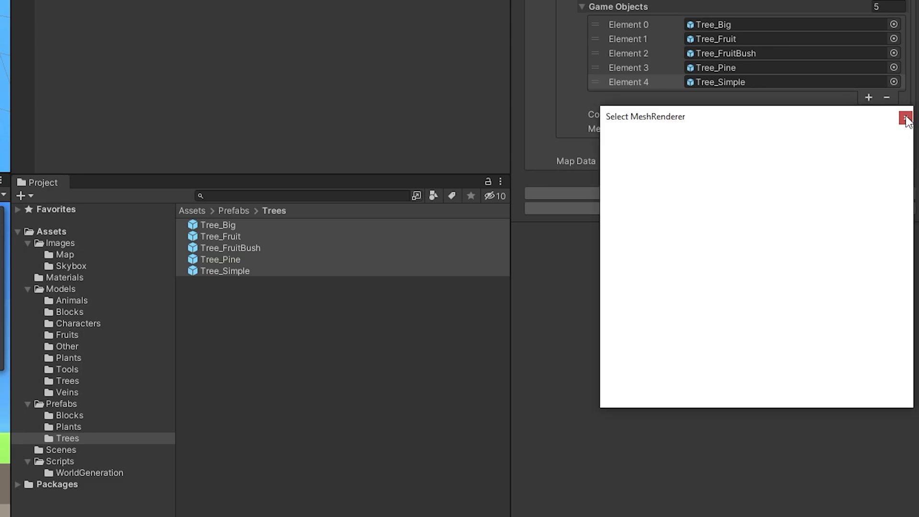
pyautogui.click(904, 117)
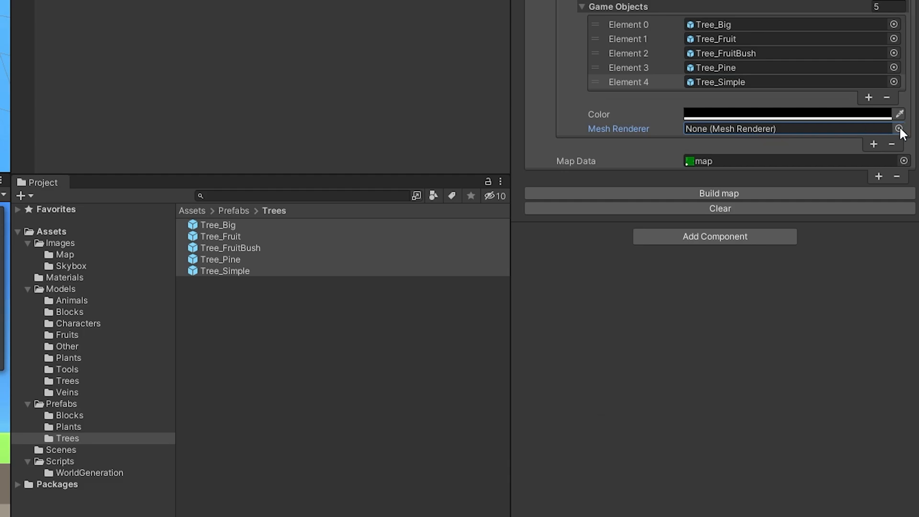
pyautogui.click(894, 128)
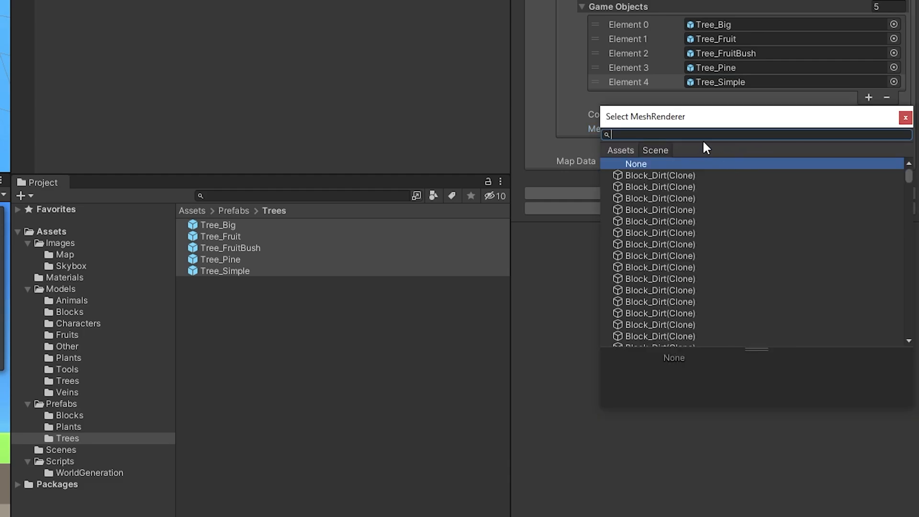
pyautogui.scroll(-3)
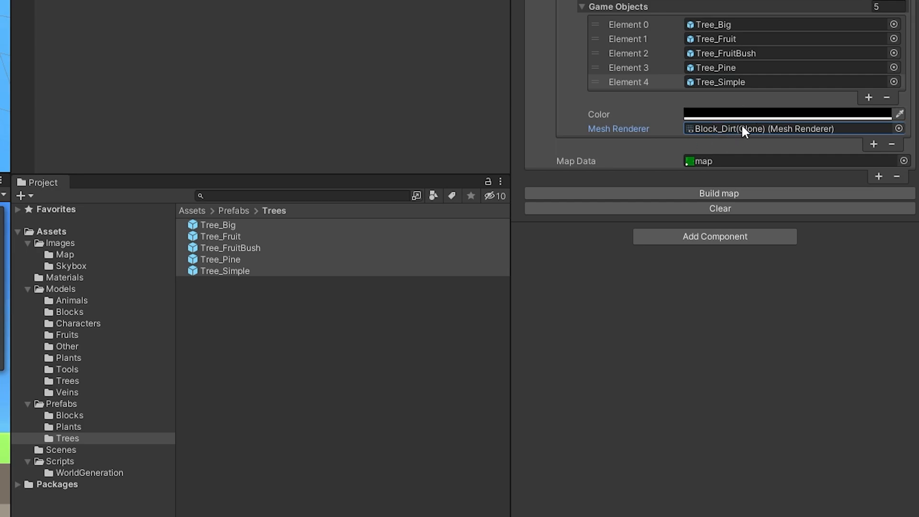
pyautogui.click(581, 7)
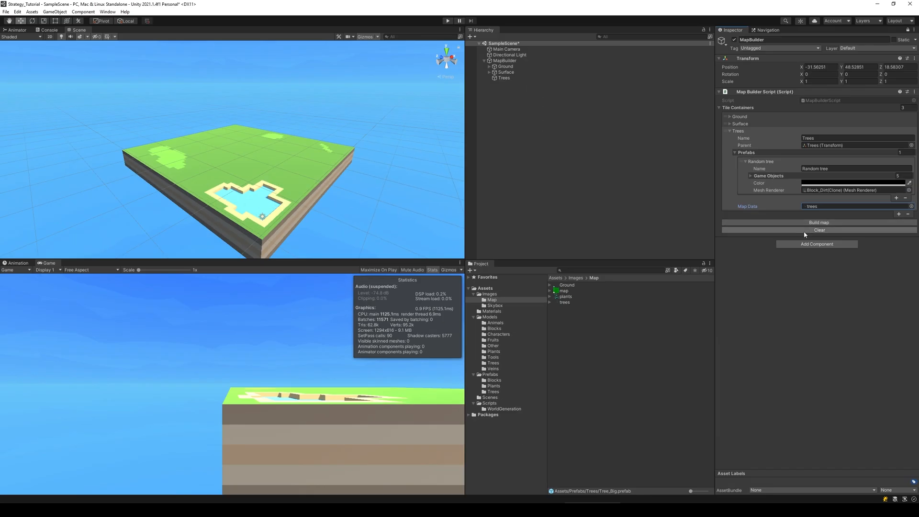
# Clear and rebuild the map, then assign the Block_Dirt prefab as the tree mesh renderer.
pyautogui.click(817, 230)
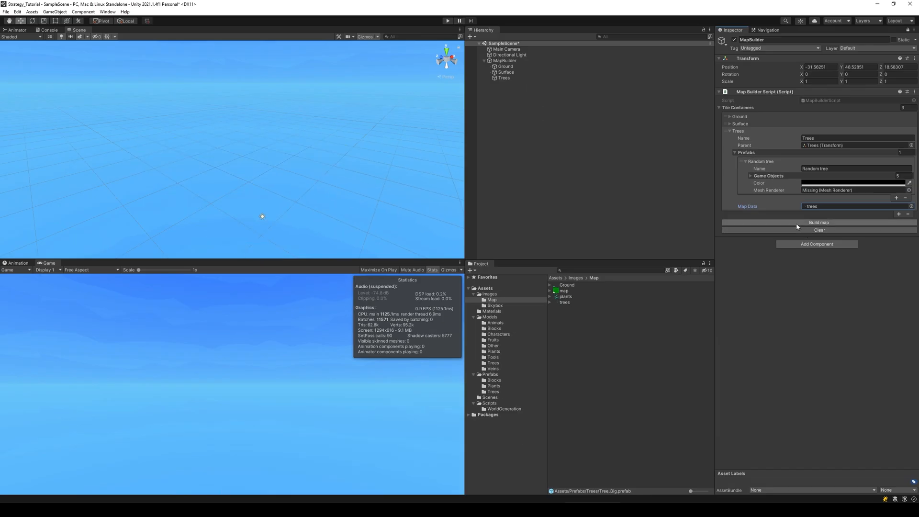
pyautogui.click(817, 222)
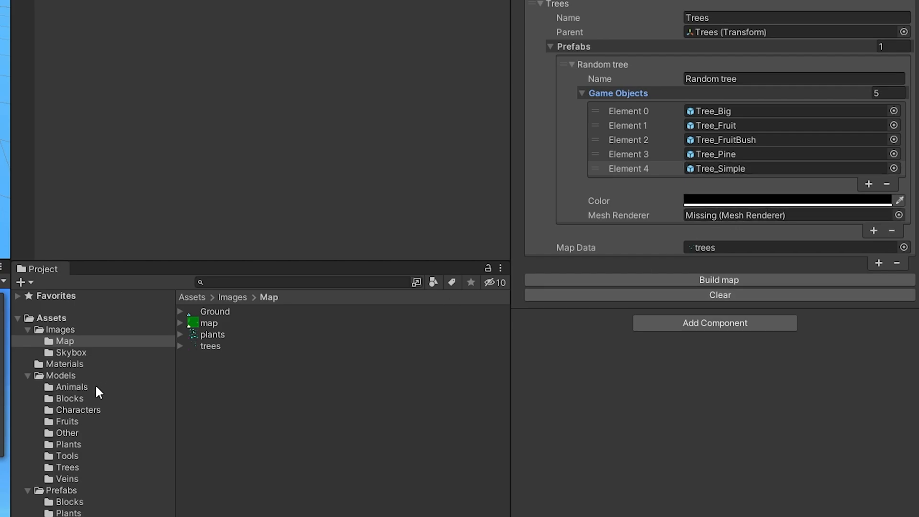
pyautogui.moveTo(79, 512)
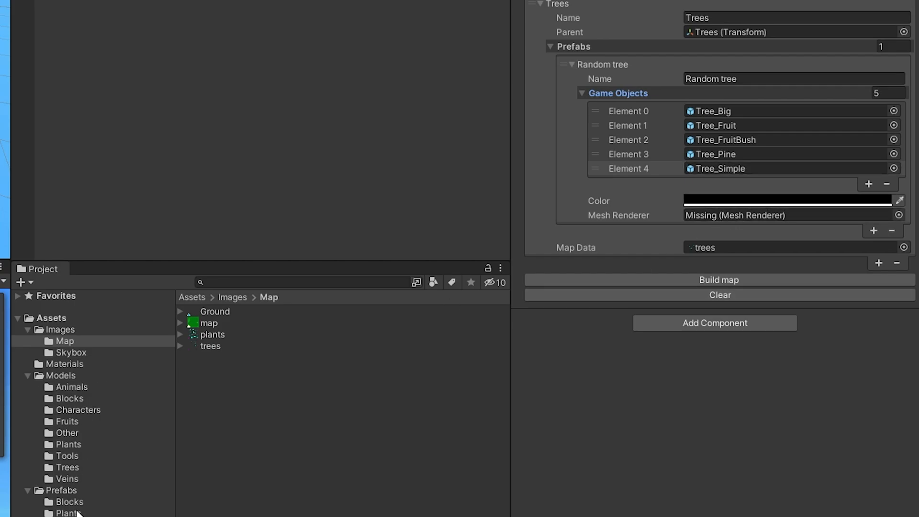
pyautogui.click(68, 501)
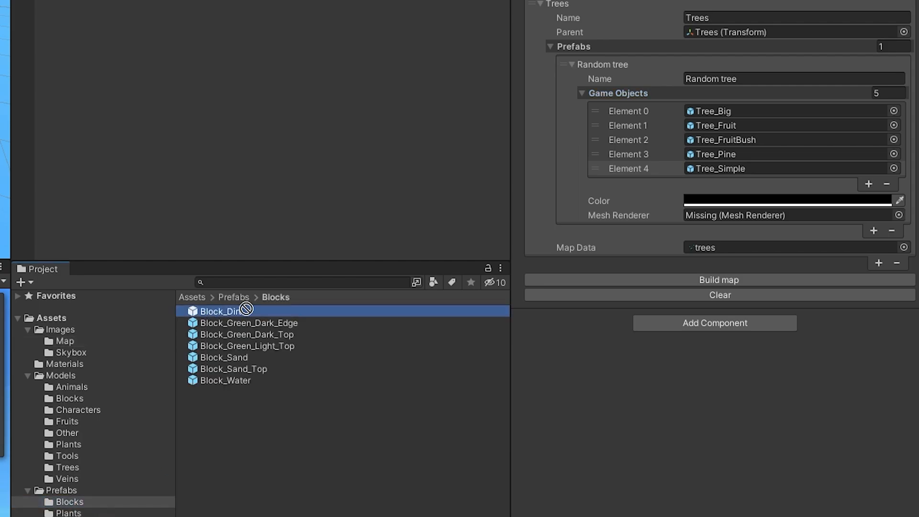
pyautogui.moveTo(221, 310); pyautogui.dragTo(744, 215)
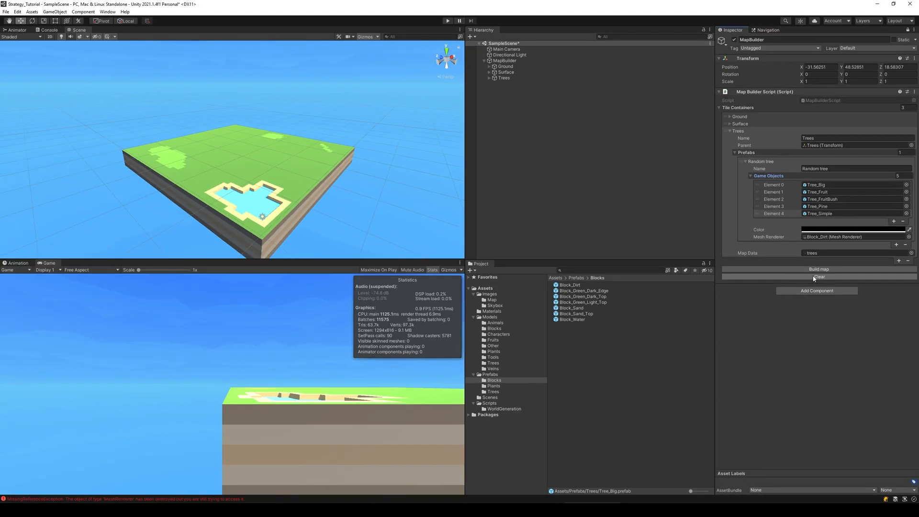
pyautogui.click(818, 269)
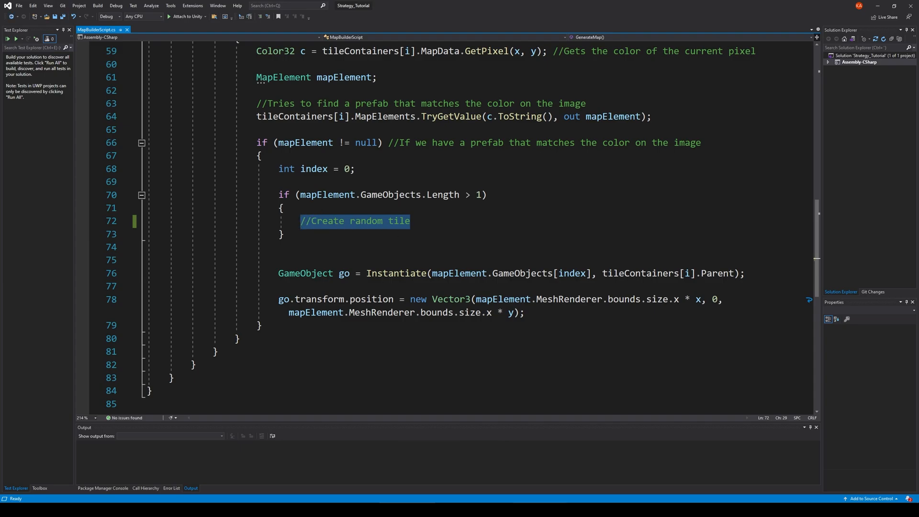
# Write index = Random.Range(0, mapElement.GameObjects.Length) in place of the placeholder comment.
pyautogui.press('Backspace')
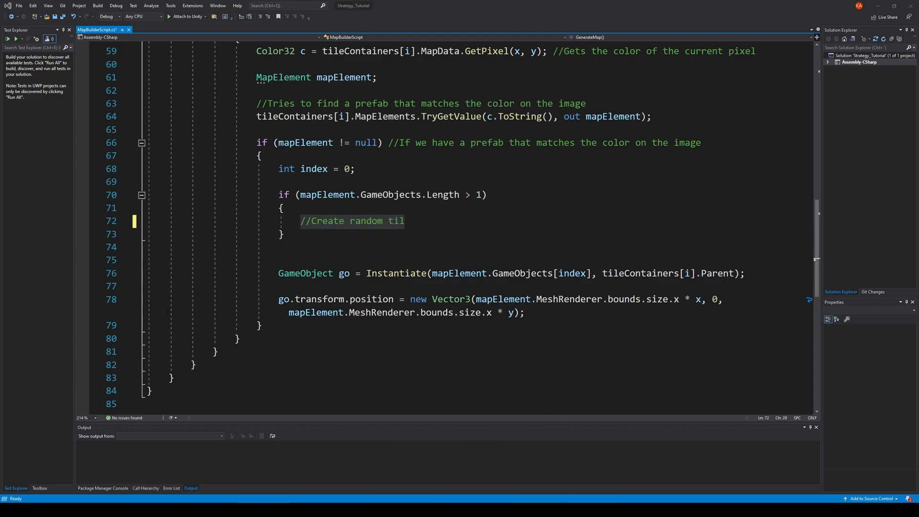
pyautogui.doubleClick(351, 221)
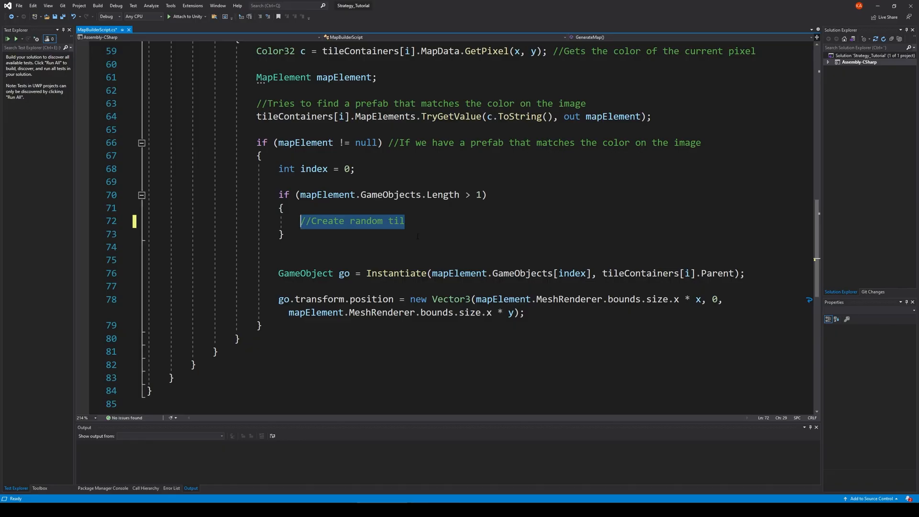
pyautogui.write('index =')
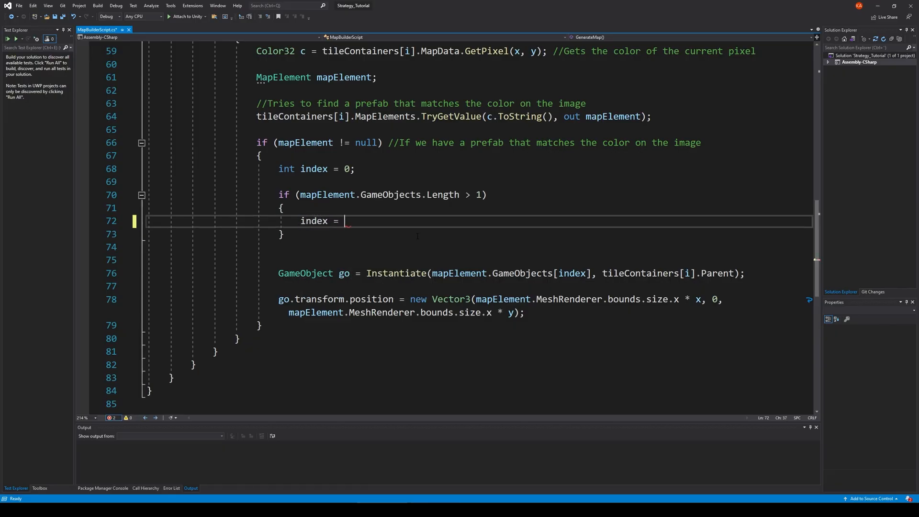
pyautogui.write('Random.Range')
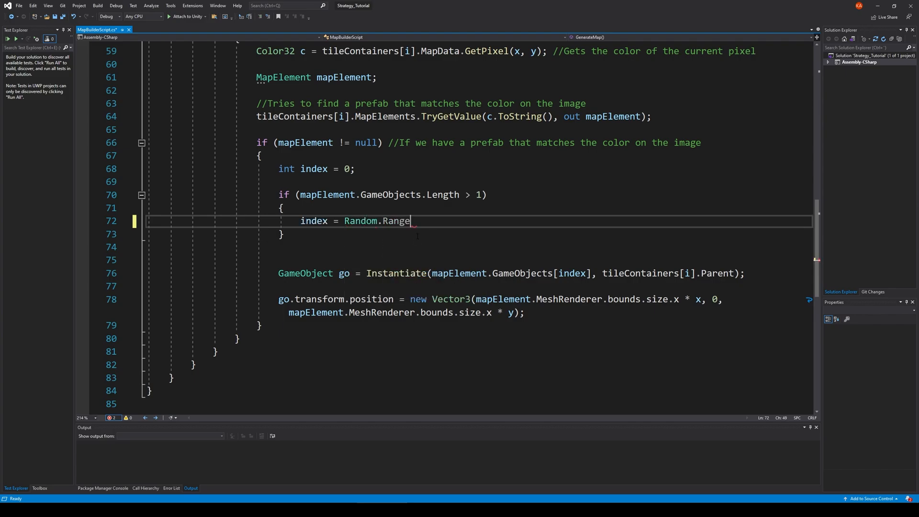
pyautogui.write('(0,')
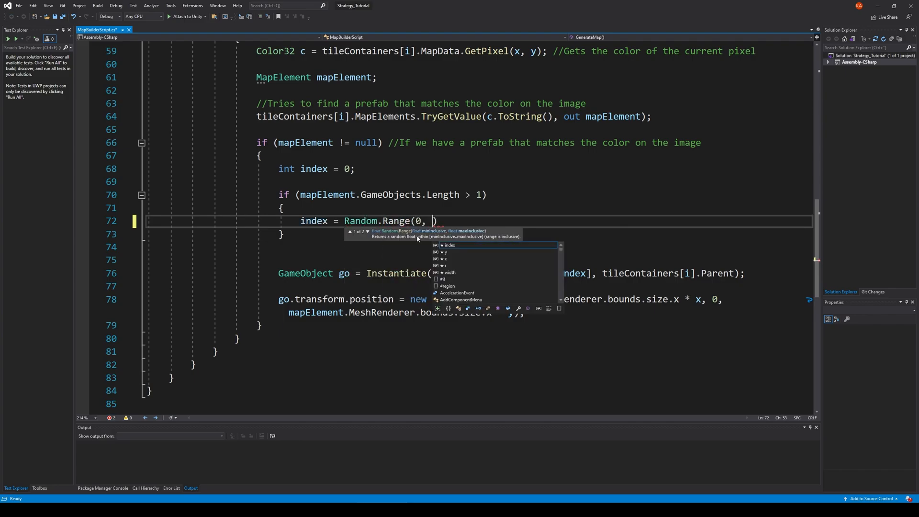
pyautogui.write('mapElement')
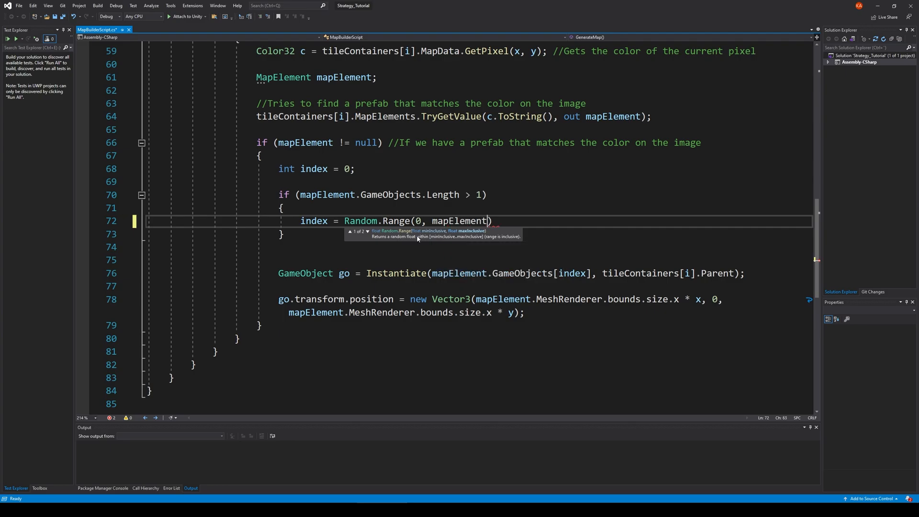
pyautogui.write('.')
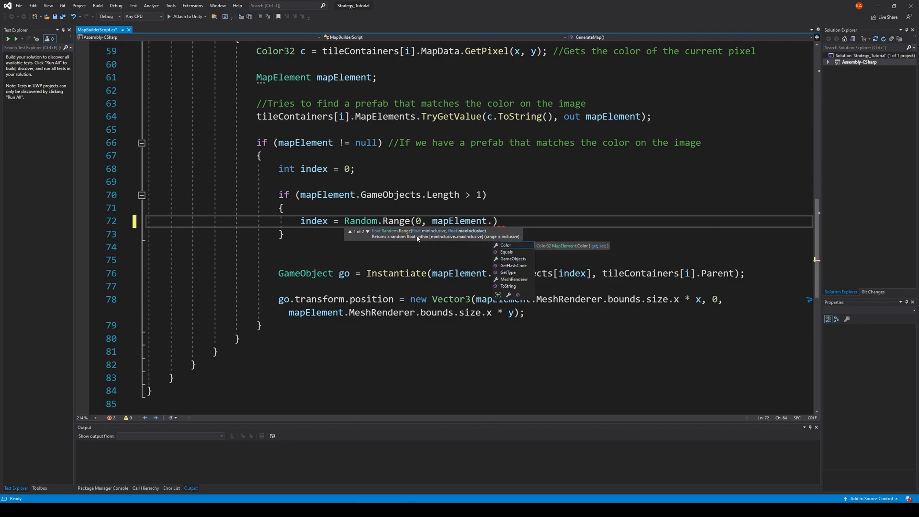
pyautogui.write('ga')
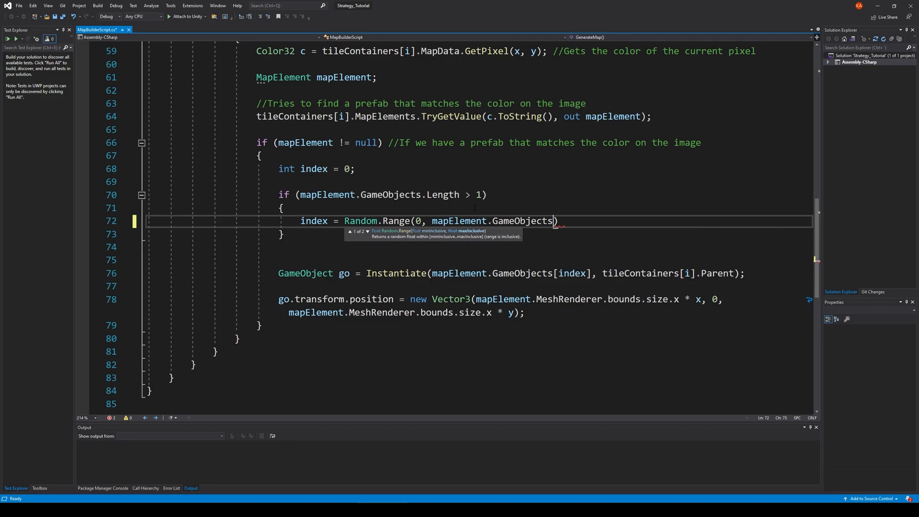
pyautogui.write('.Length')
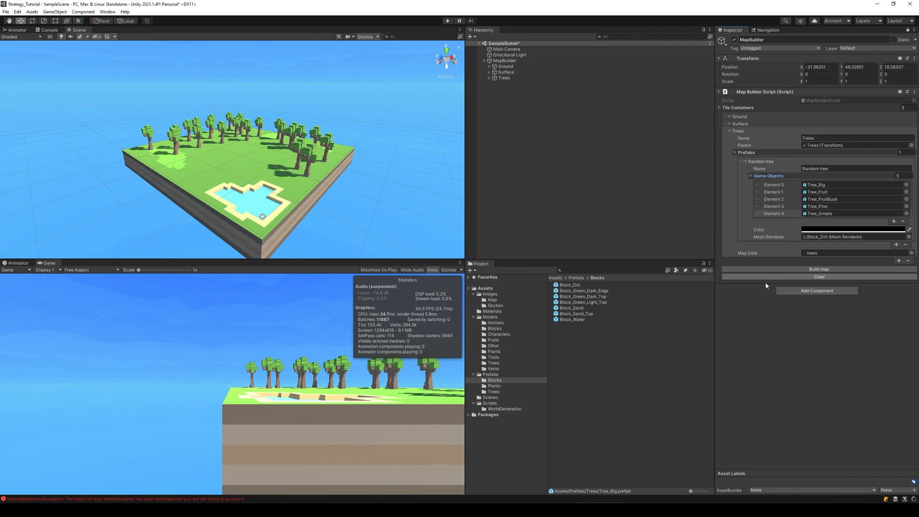
# Build the map several times to see a different random tree mix, orbiting to inspect the island.
pyautogui.click(818, 268)
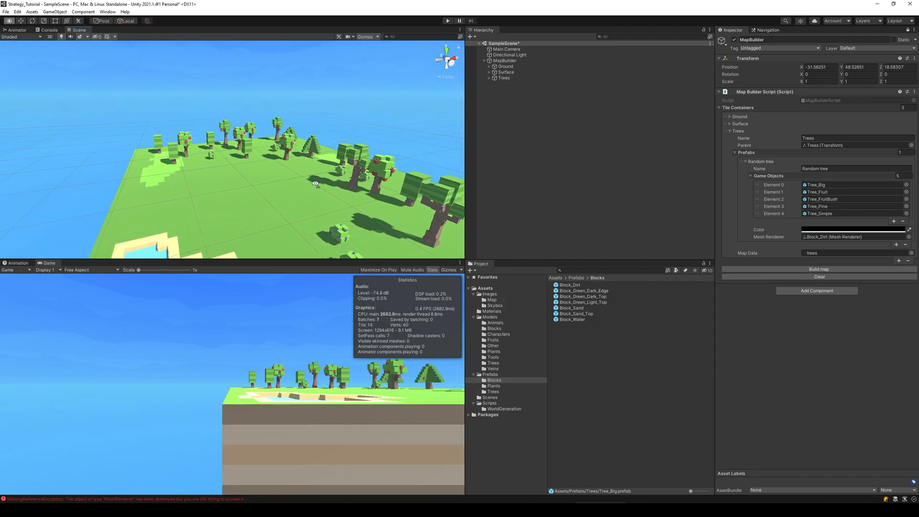
pyautogui.click(818, 269)
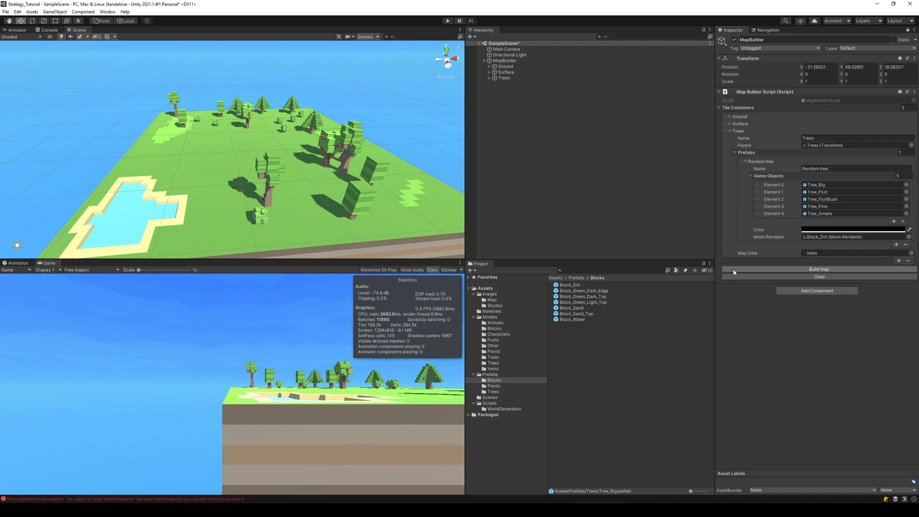
pyautogui.click(817, 269)
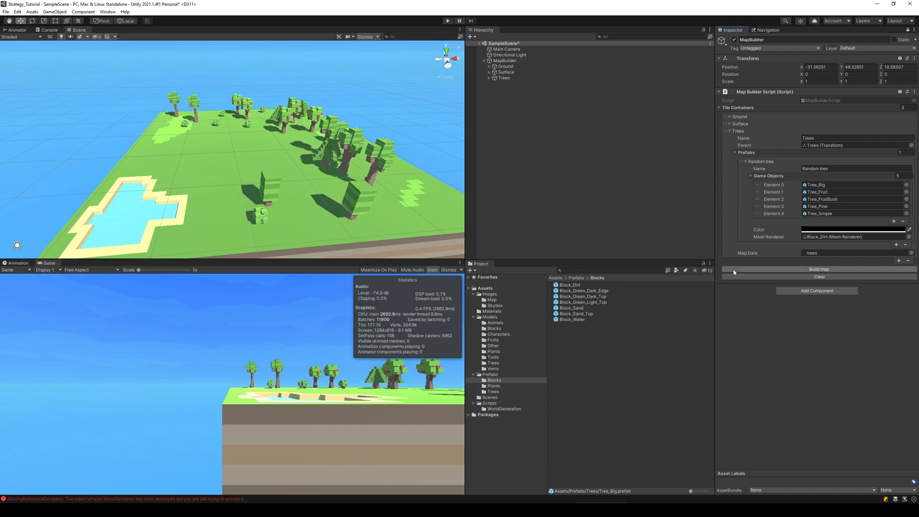
pyautogui.click(817, 269)
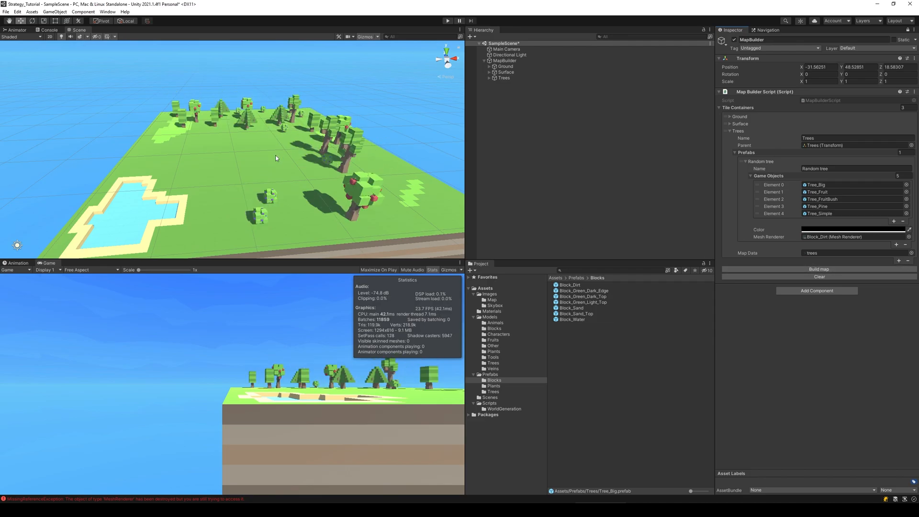
pyautogui.moveTo(264, 158); pyautogui.dragTo(345, 152)
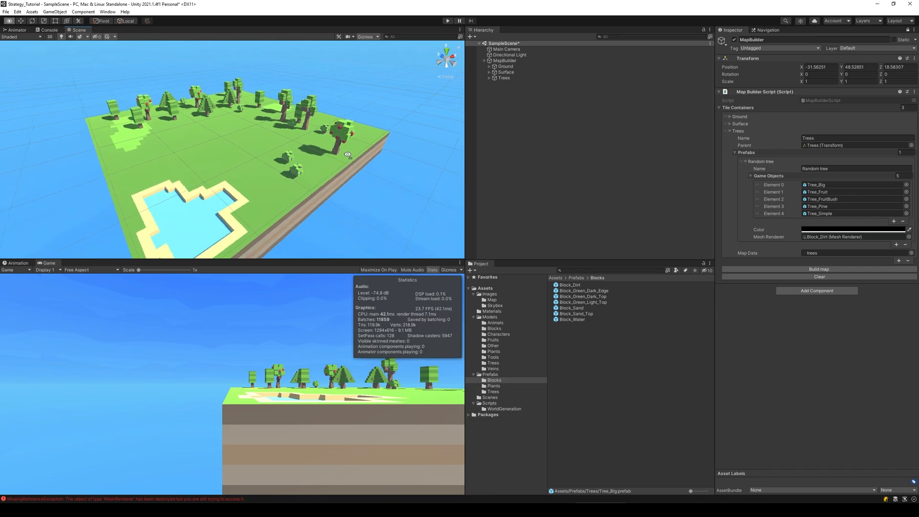